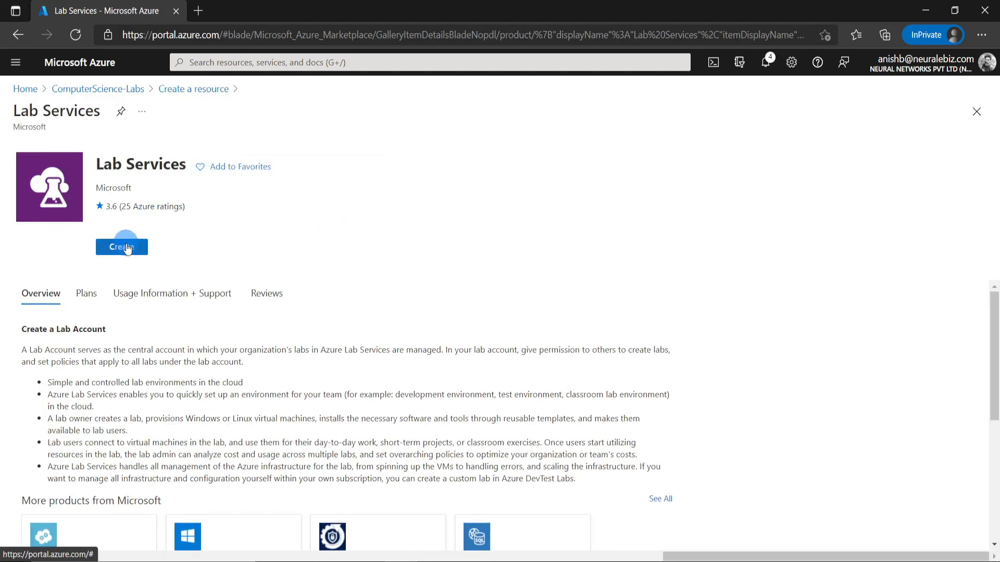
Step: Start lab account ComputerScience_S01 on the Pay-As-You-Go-VSEntp_POC02 subscription, ComputerScience-Labs group, Southeast Asia
{"action": "left_click", "coordinate": [121, 247]}
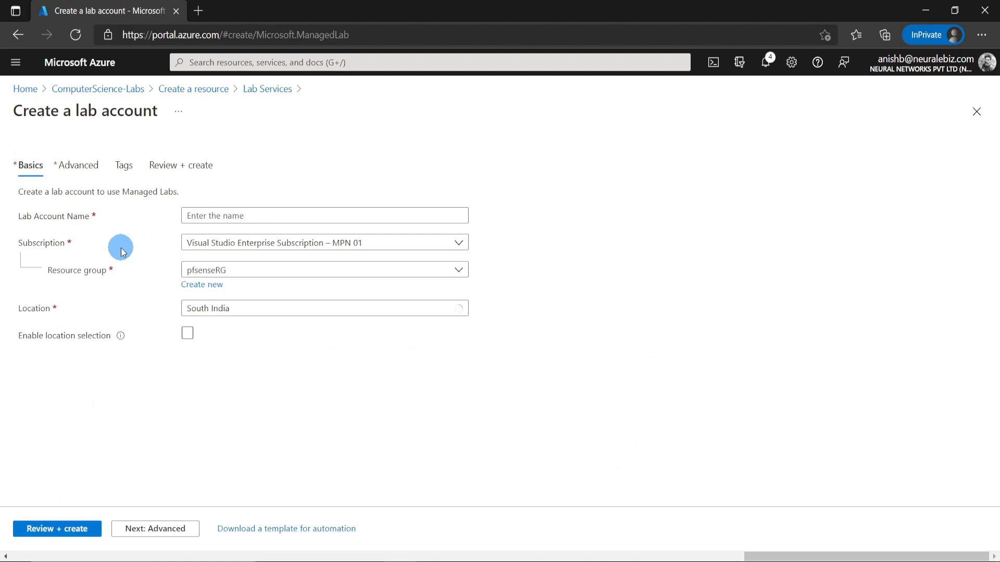
{"action": "type", "text": "Com"}
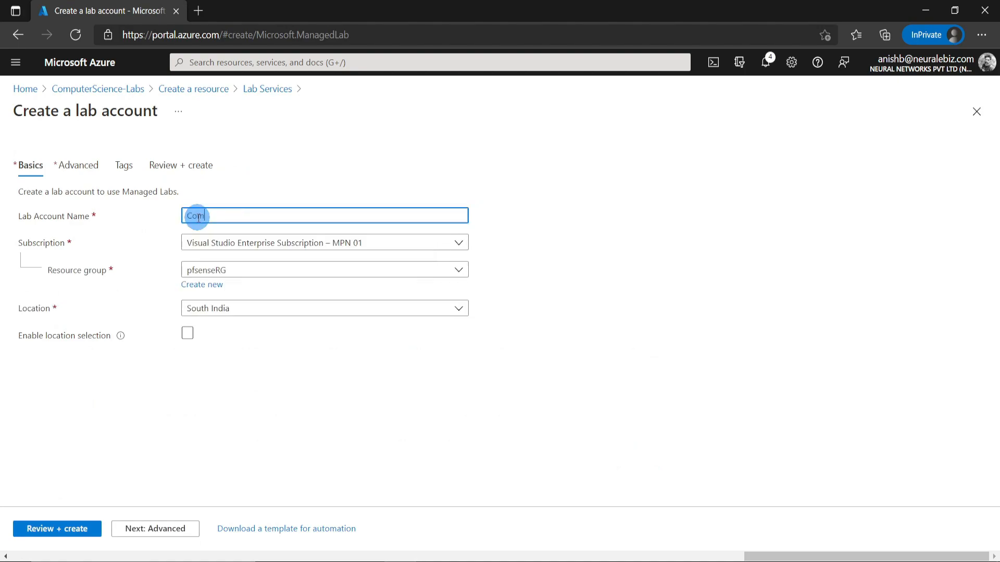
{"action": "type", "text": "puterScience"}
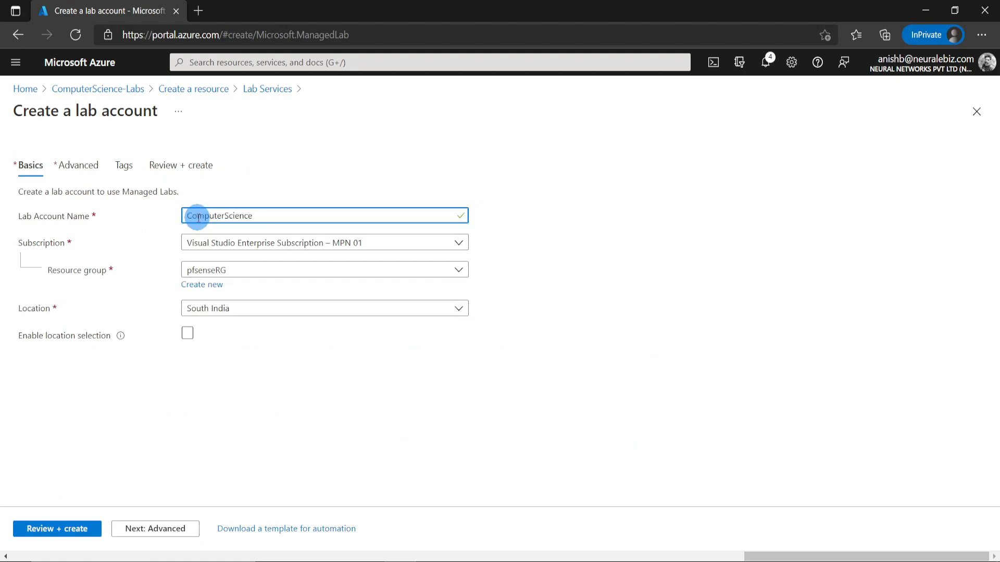
{"action": "left_click", "coordinate": [324, 242]}
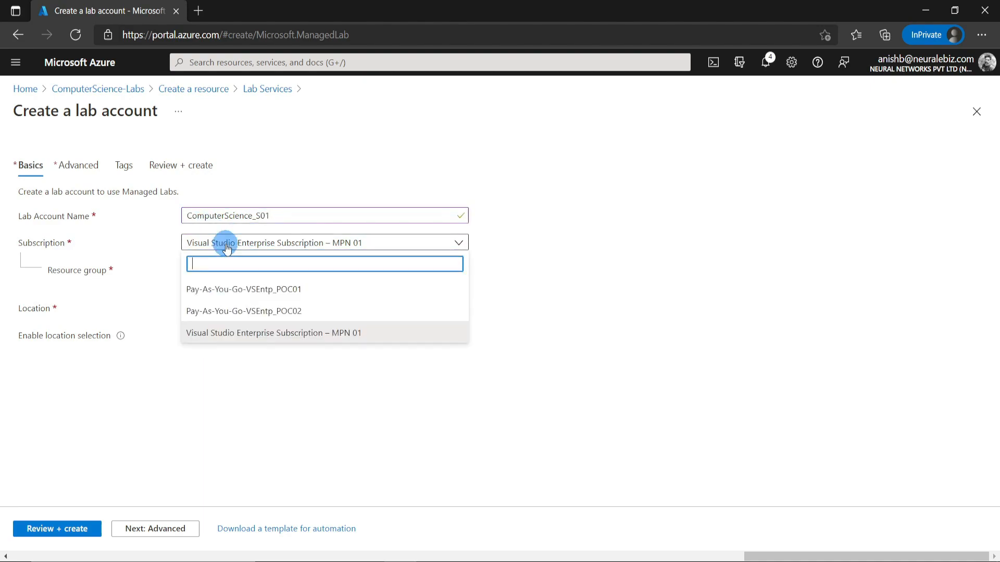
{"action": "left_click", "coordinate": [244, 311]}
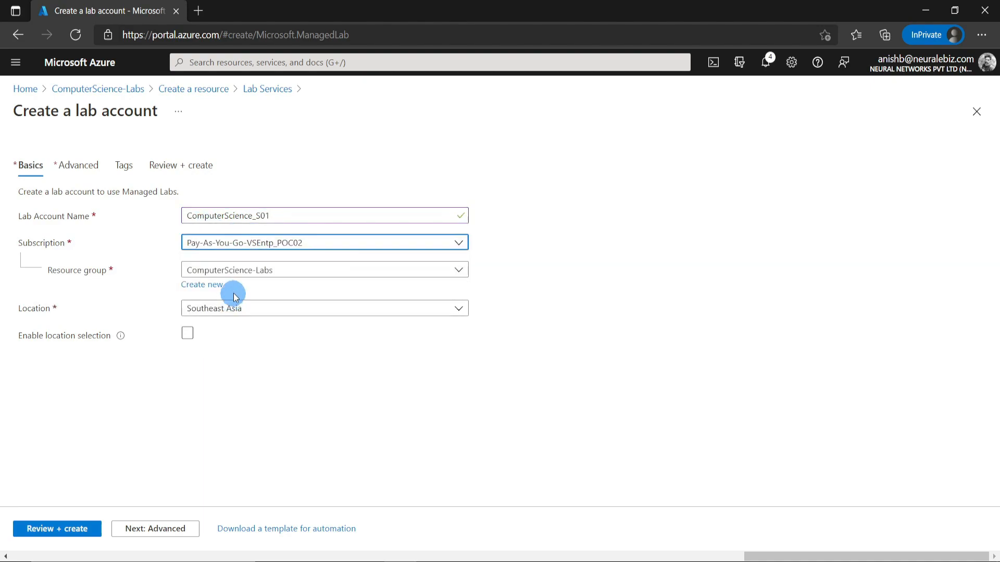
{"action": "mouse_move", "coordinate": [267, 312]}
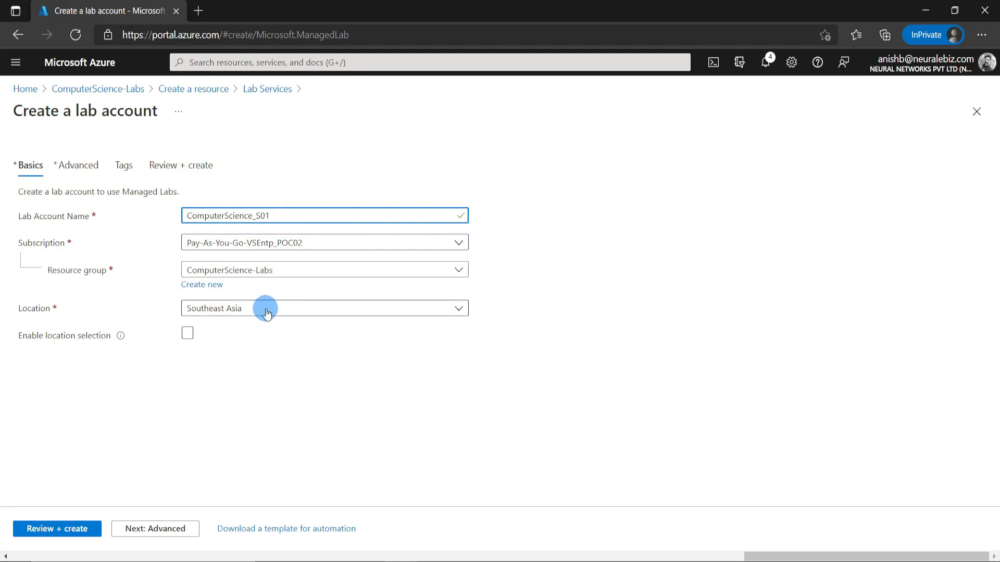
{"action": "mouse_move", "coordinate": [142, 534]}
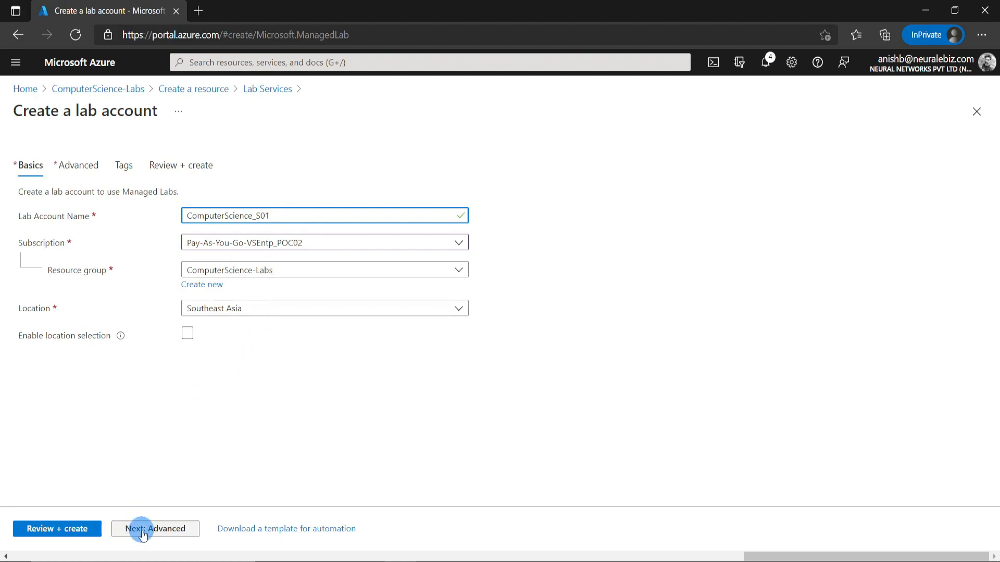
Step: Review advanced settings: idle disconnect at 30 minutes, both automatic shutdowns at 15 minutes
{"action": "left_click", "coordinate": [155, 529]}
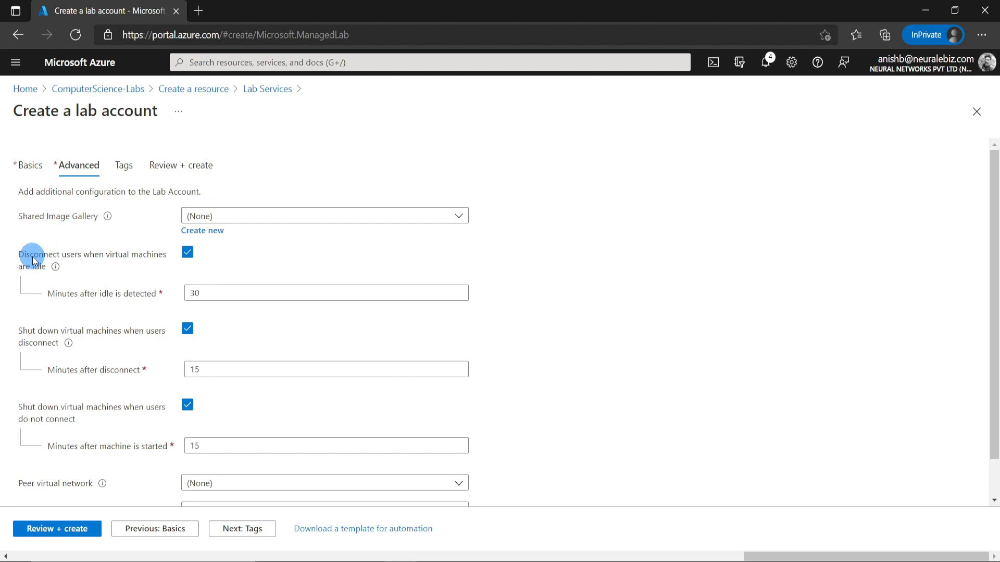
{"action": "mouse_move", "coordinate": [86, 259]}
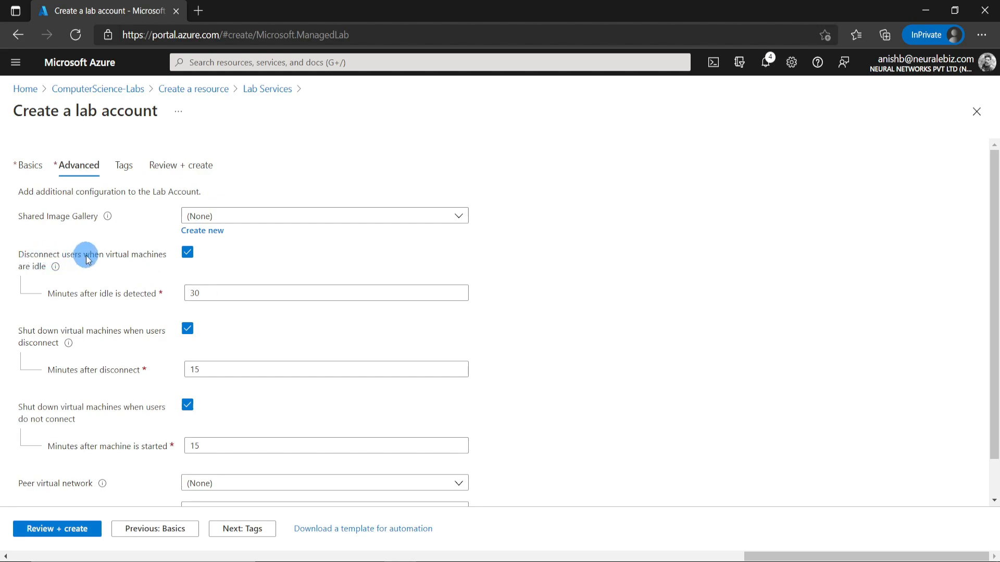
{"action": "mouse_move", "coordinate": [142, 253]}
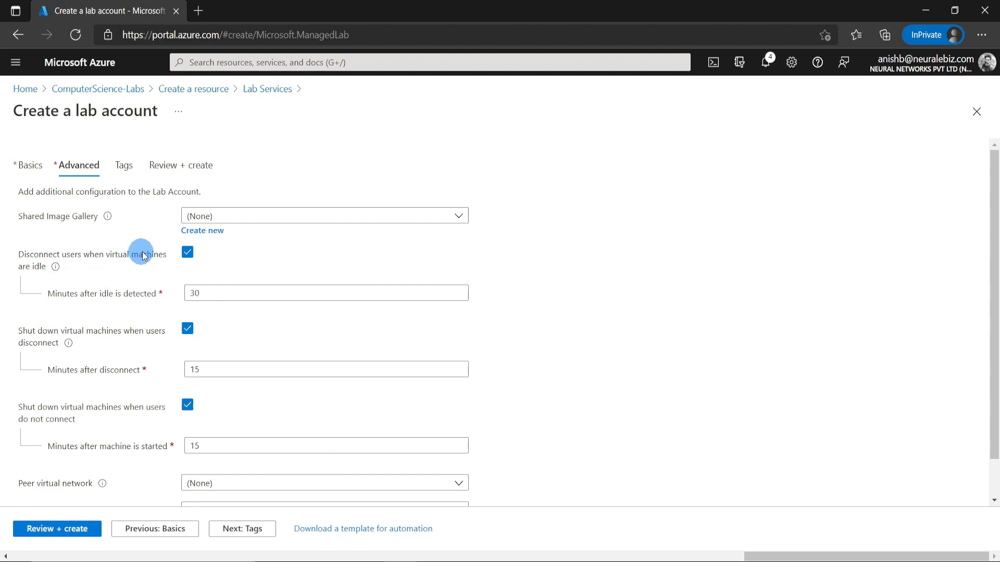
{"action": "mouse_move", "coordinate": [50, 278]}
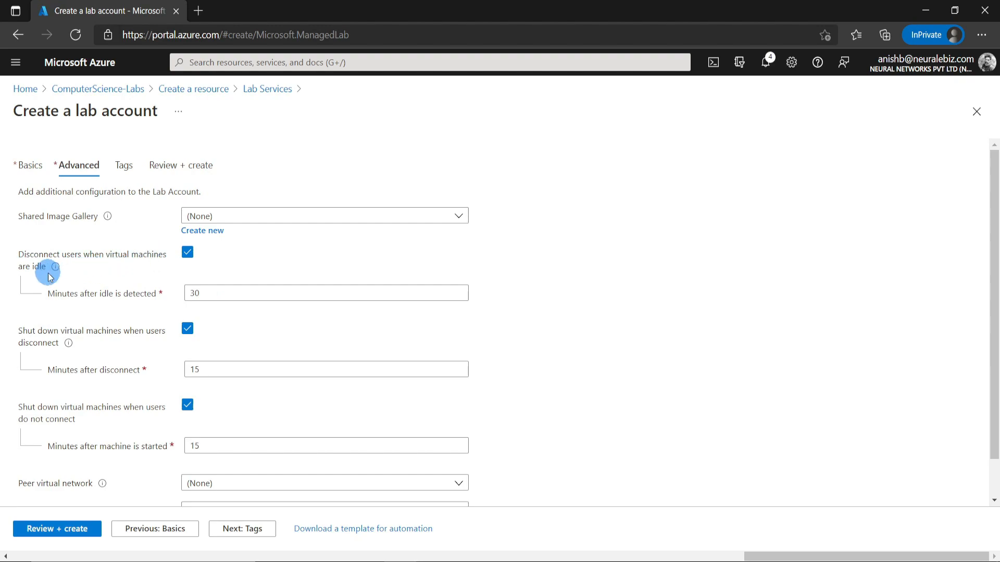
{"action": "mouse_move", "coordinate": [182, 292]}
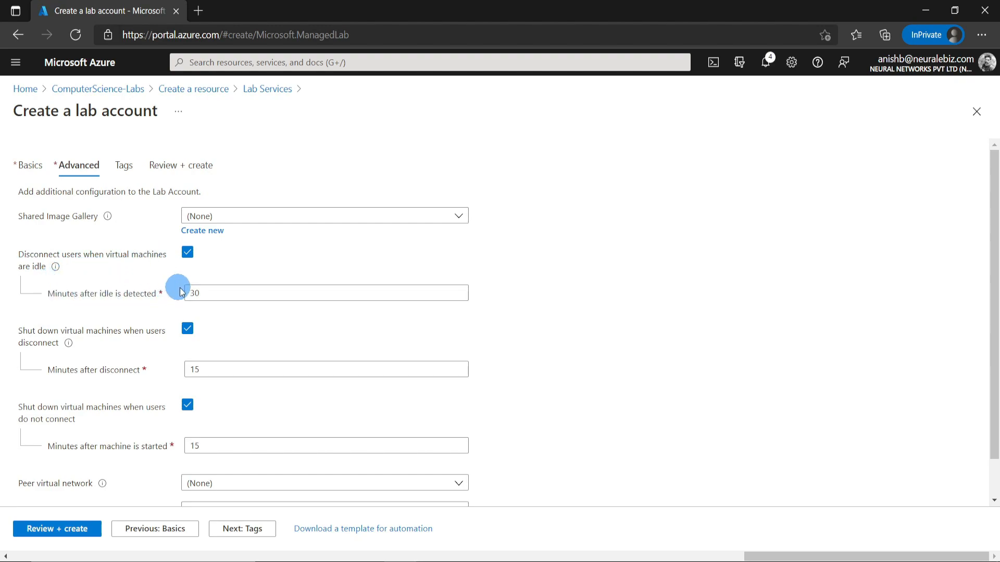
{"action": "scroll", "scroll_direction": "down", "scroll_amount": 3}
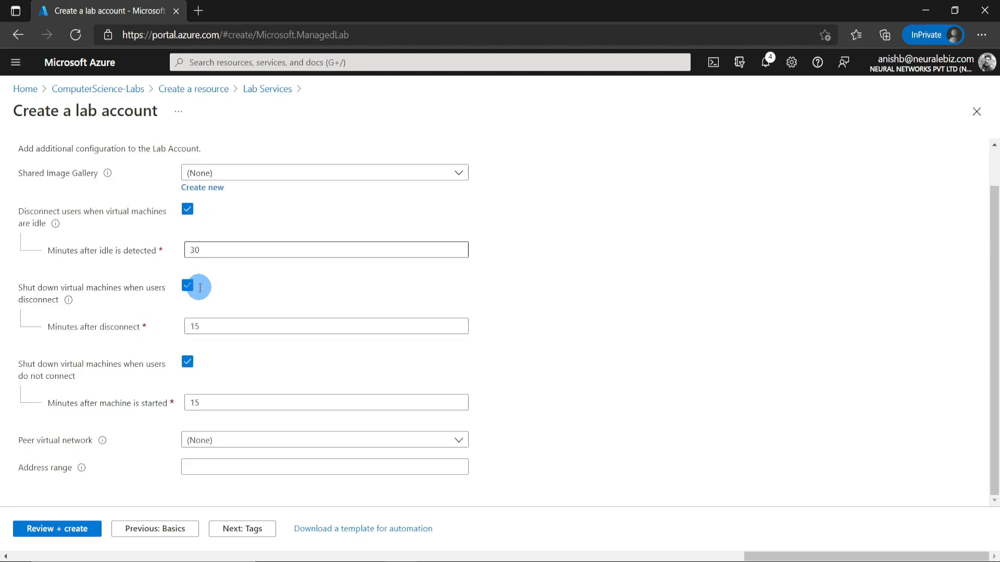
{"action": "mouse_move", "coordinate": [17, 296]}
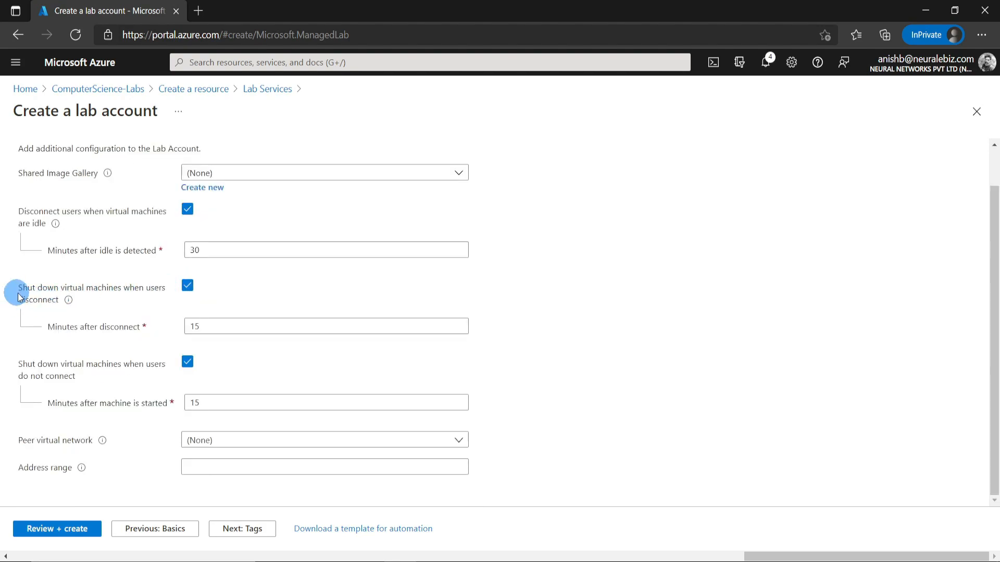
{"action": "mouse_move", "coordinate": [106, 292]}
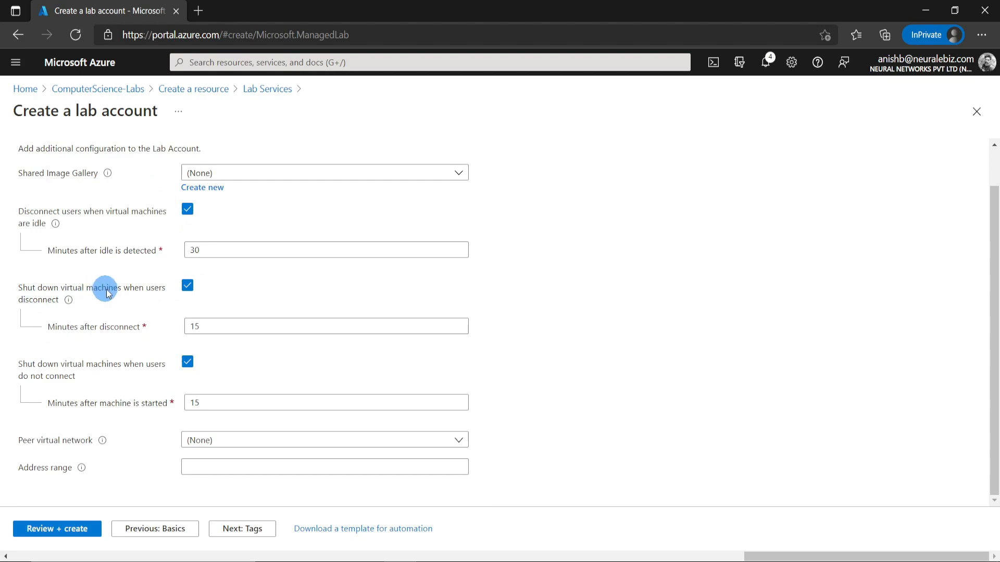
{"action": "mouse_move", "coordinate": [24, 312]}
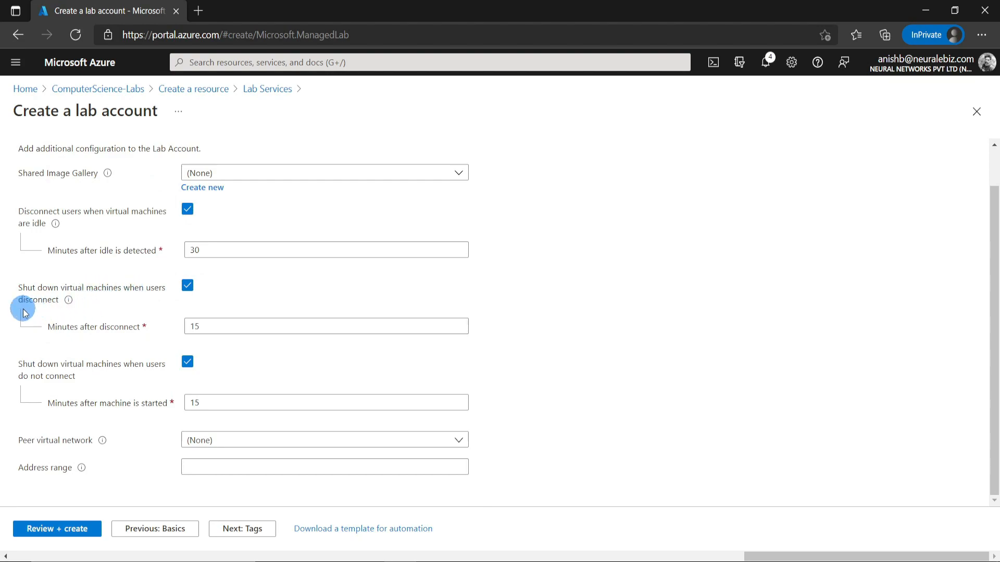
{"action": "mouse_move", "coordinate": [167, 326]}
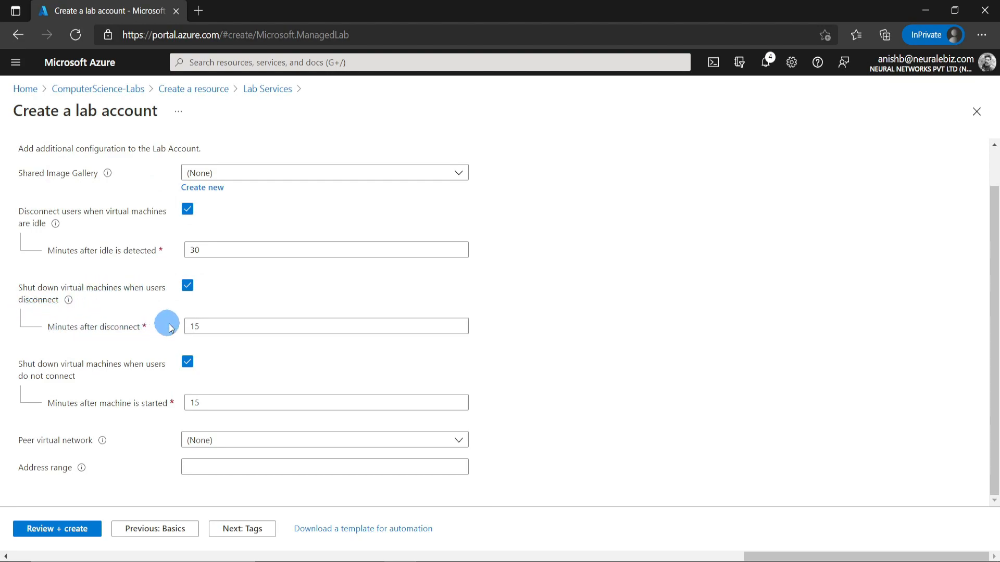
{"action": "mouse_move", "coordinate": [115, 351]}
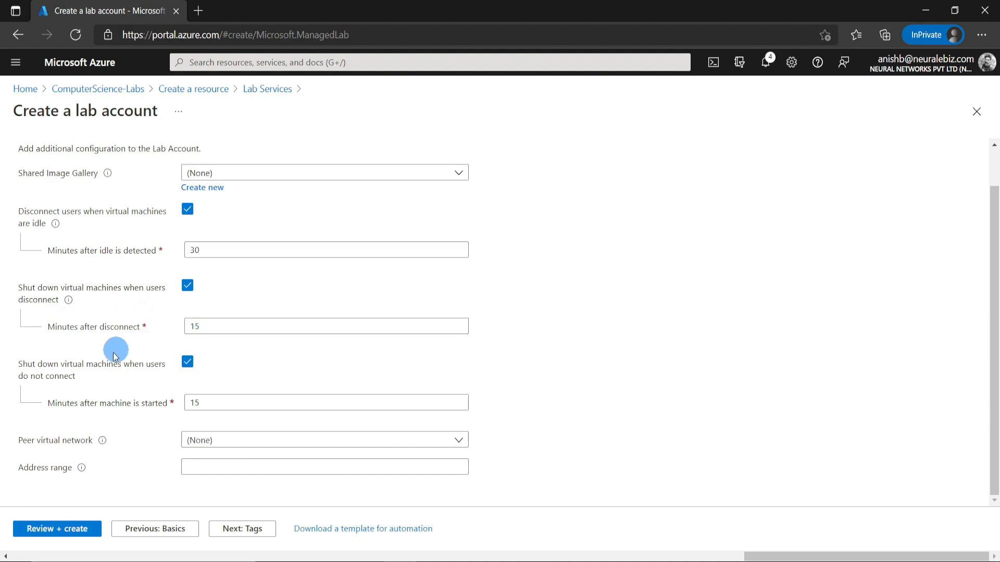
{"action": "mouse_move", "coordinate": [62, 371]}
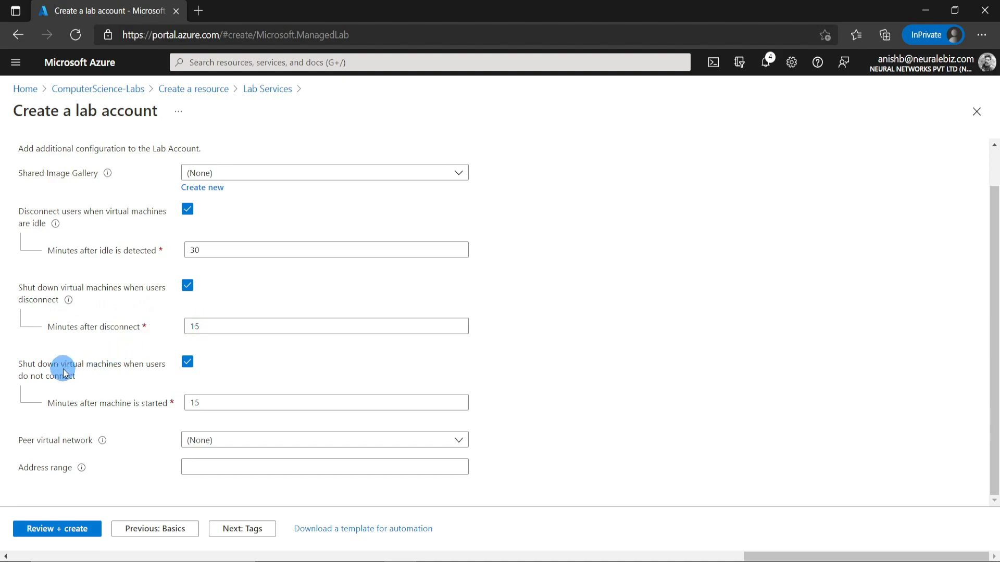
{"action": "mouse_move", "coordinate": [11, 369]}
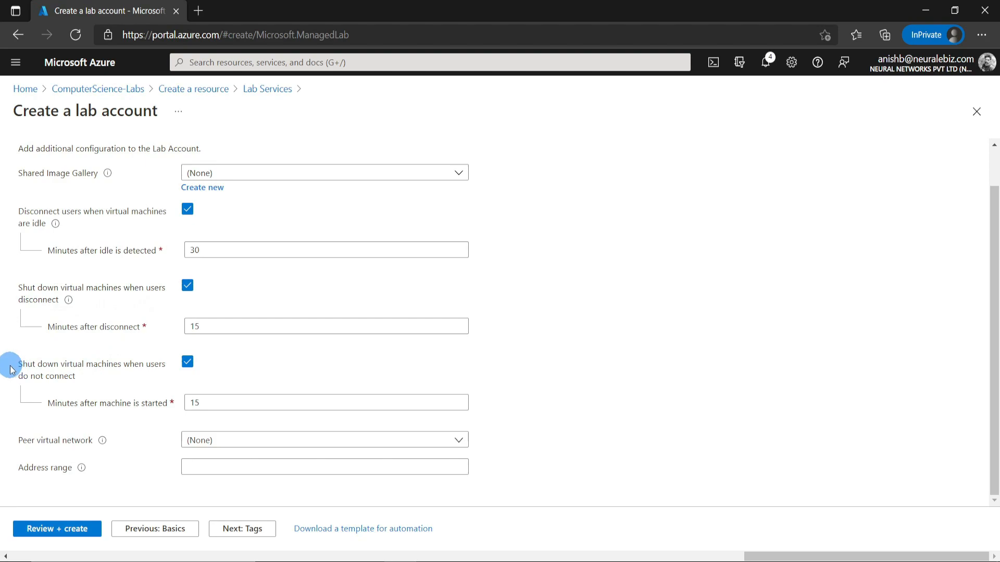
{"action": "mouse_move", "coordinate": [87, 361]}
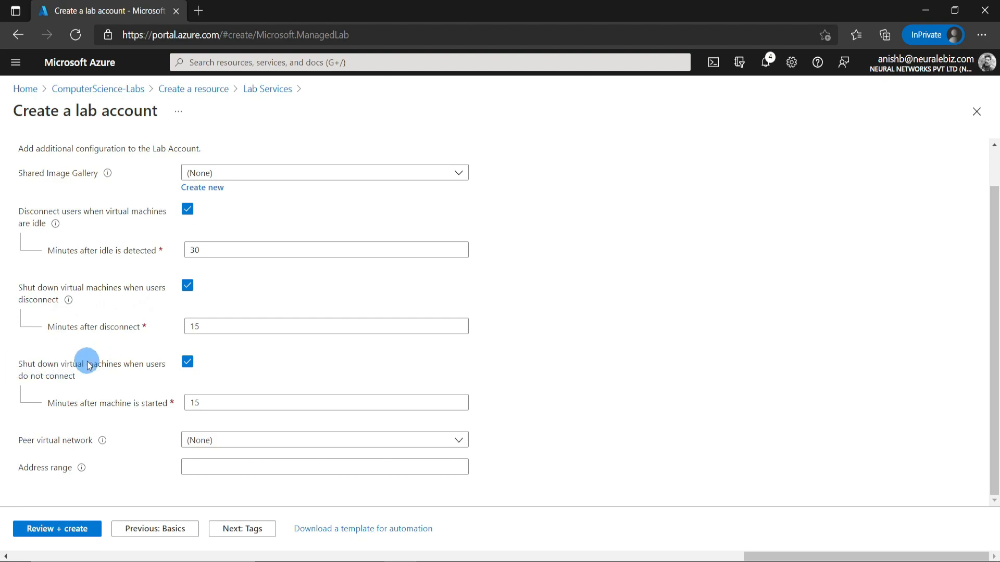
{"action": "mouse_move", "coordinate": [162, 359]}
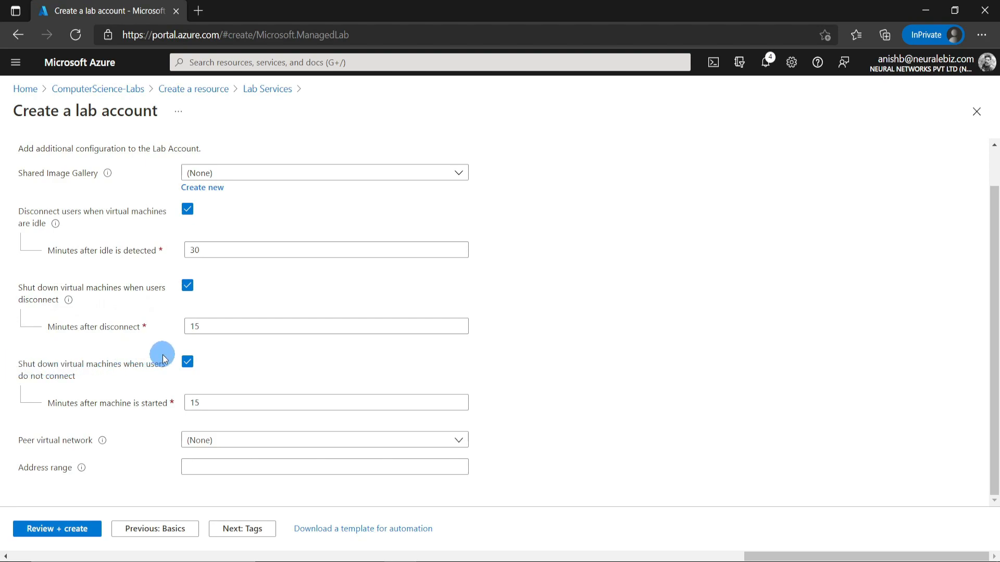
{"action": "mouse_move", "coordinate": [21, 386]}
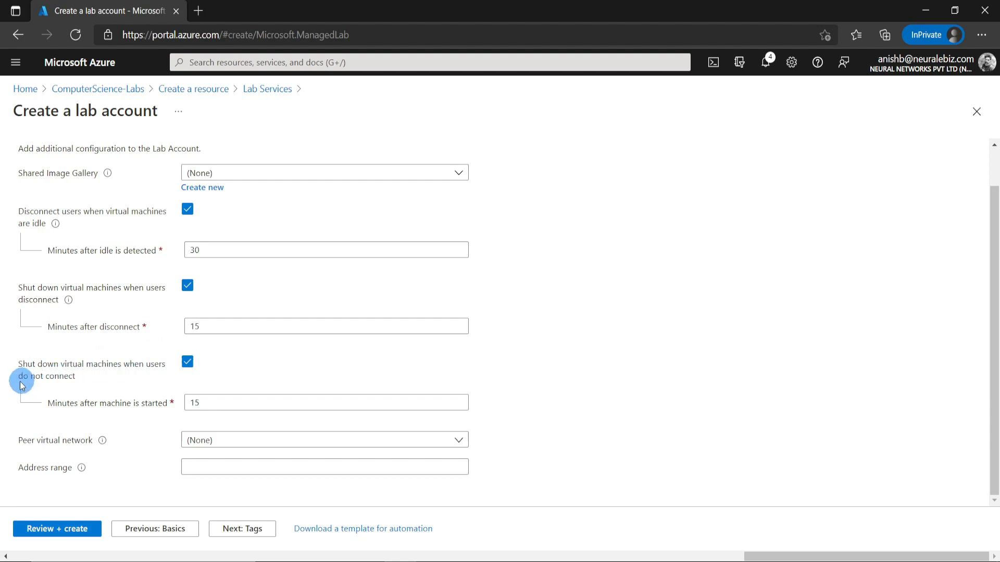
{"action": "mouse_move", "coordinate": [78, 390]}
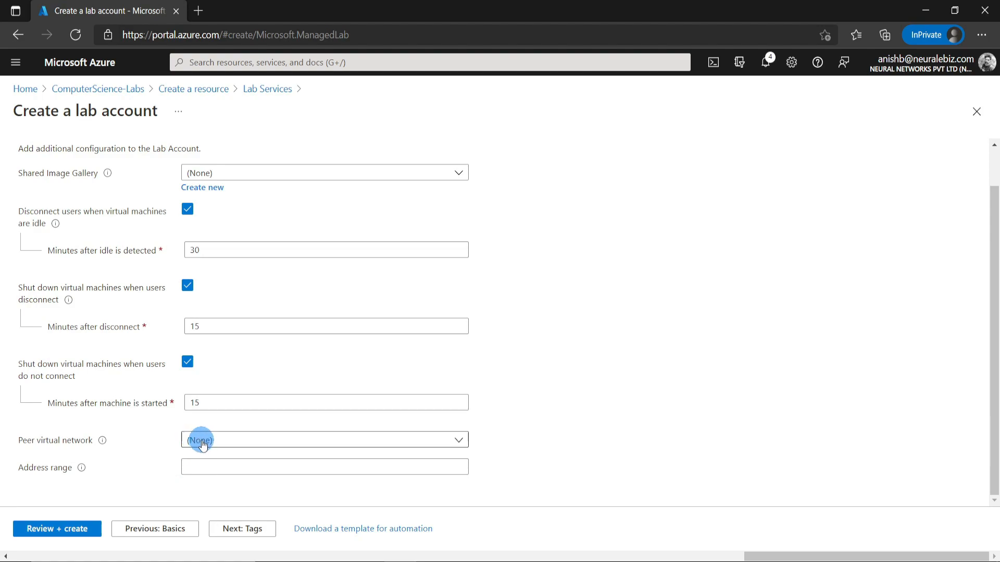
Step: Leave Peer virtual network as (None) and advance to the Tags step
{"action": "left_click", "coordinate": [324, 440]}
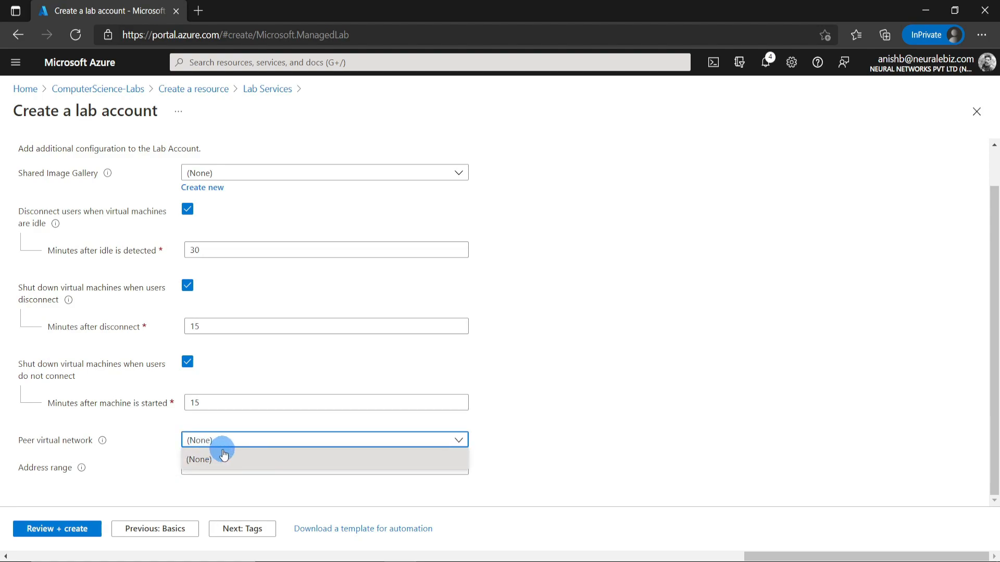
{"action": "mouse_move", "coordinate": [210, 447]}
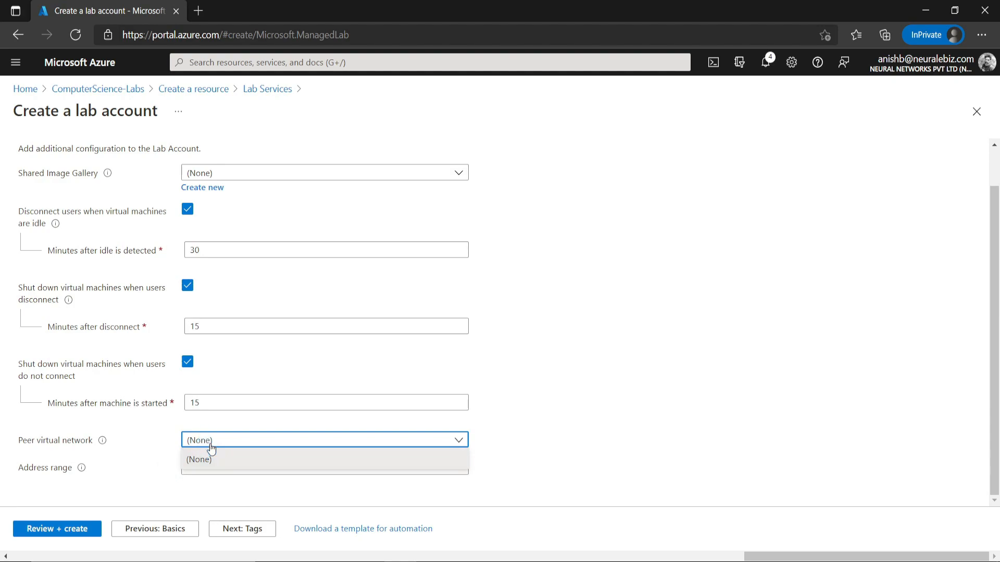
{"action": "left_click", "coordinate": [198, 459]}
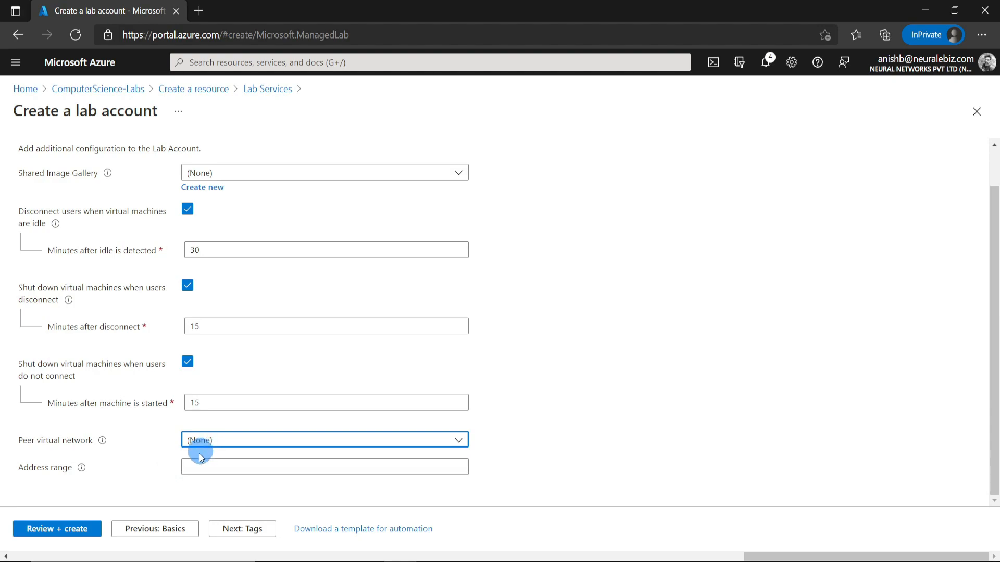
{"action": "mouse_move", "coordinate": [241, 528]}
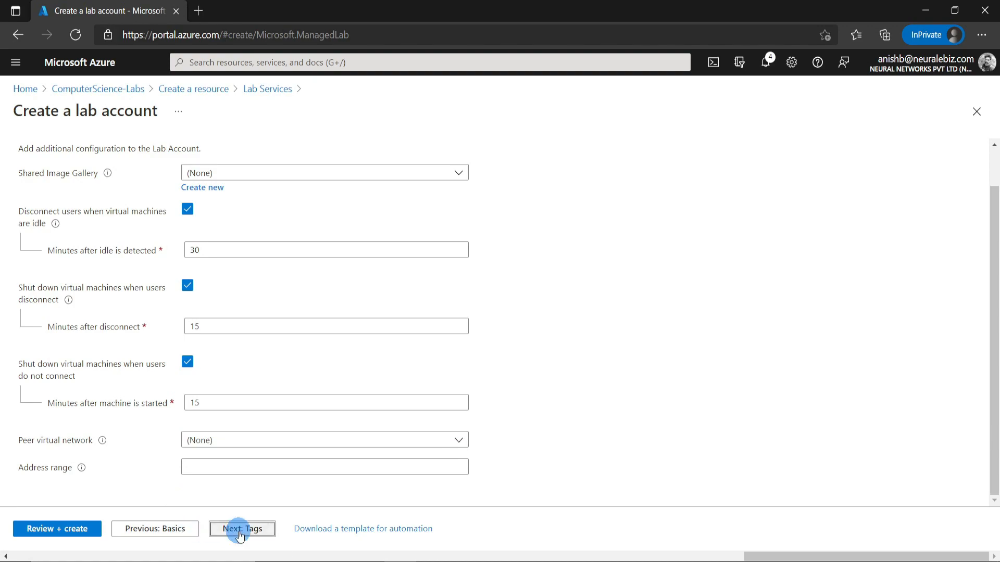
{"action": "left_click", "coordinate": [241, 529]}
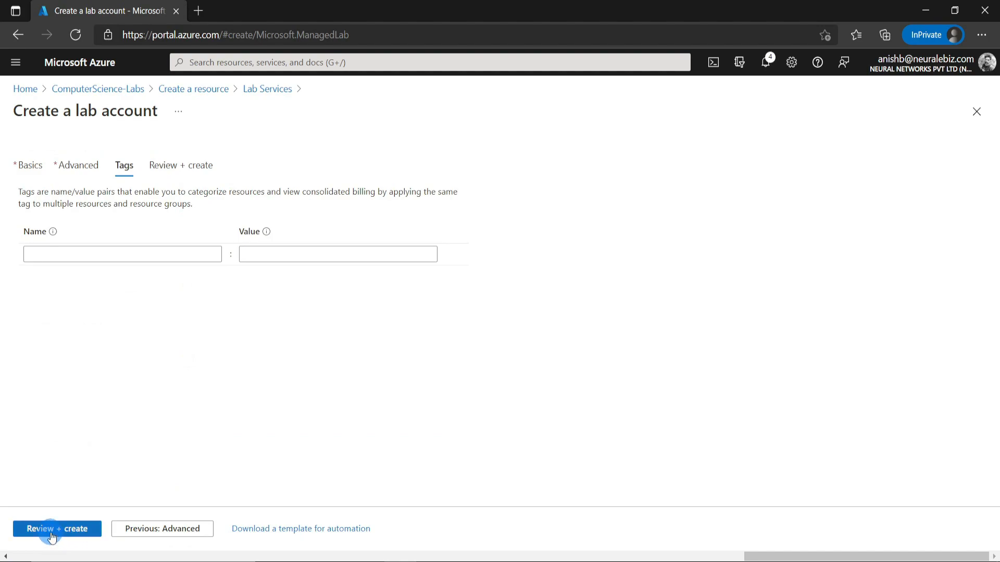
Step: Pass validation and deploy the ComputerScience_S01 lab account
{"action": "left_click", "coordinate": [56, 529]}
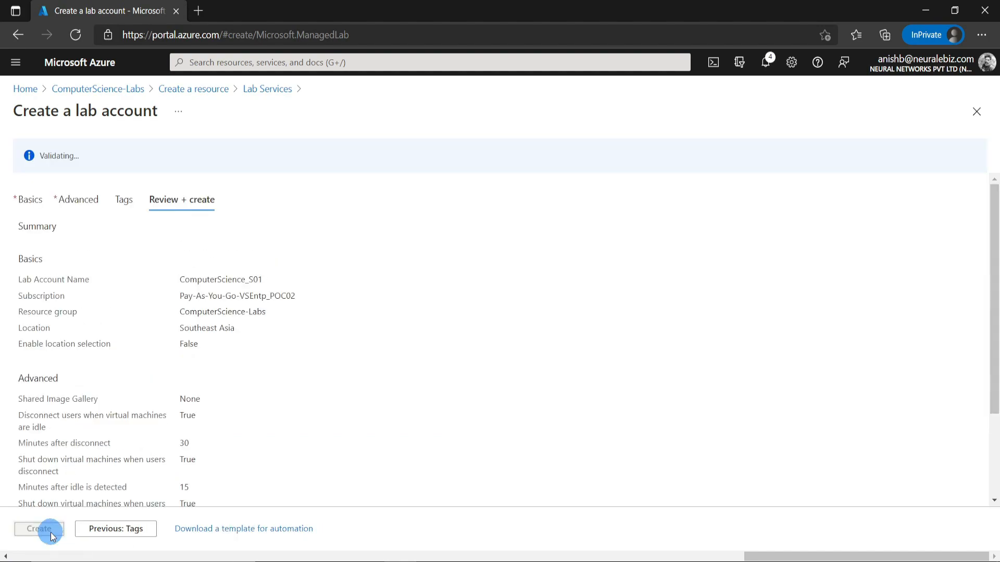
{"action": "left_click", "coordinate": [39, 528]}
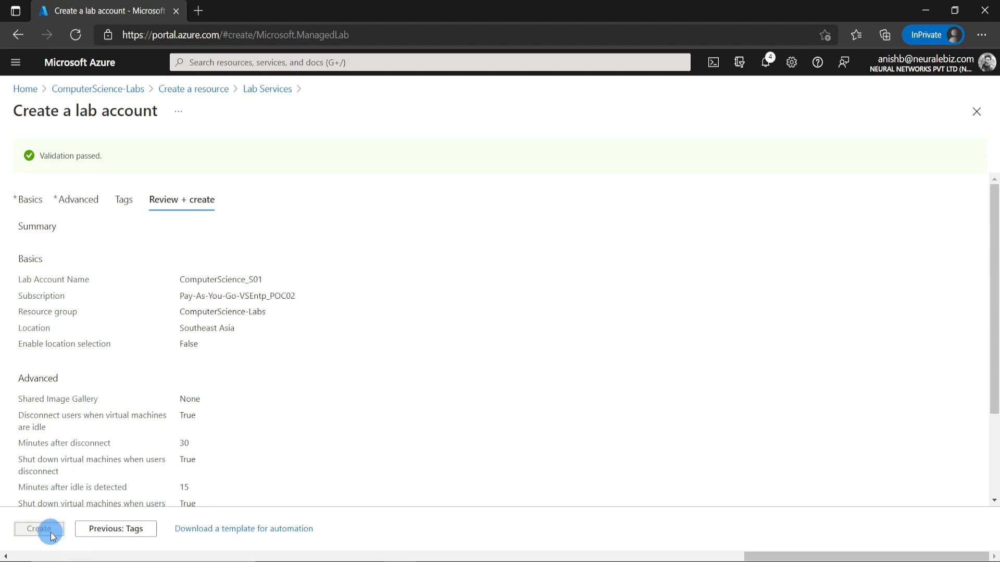
{"action": "left_click", "coordinate": [39, 528]}
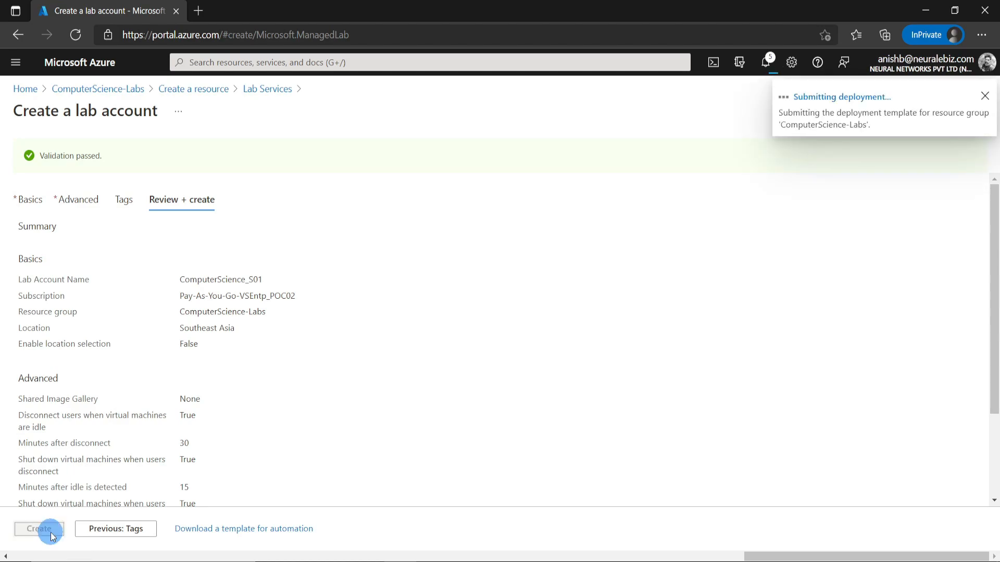
{"action": "left_click", "coordinate": [38, 529]}
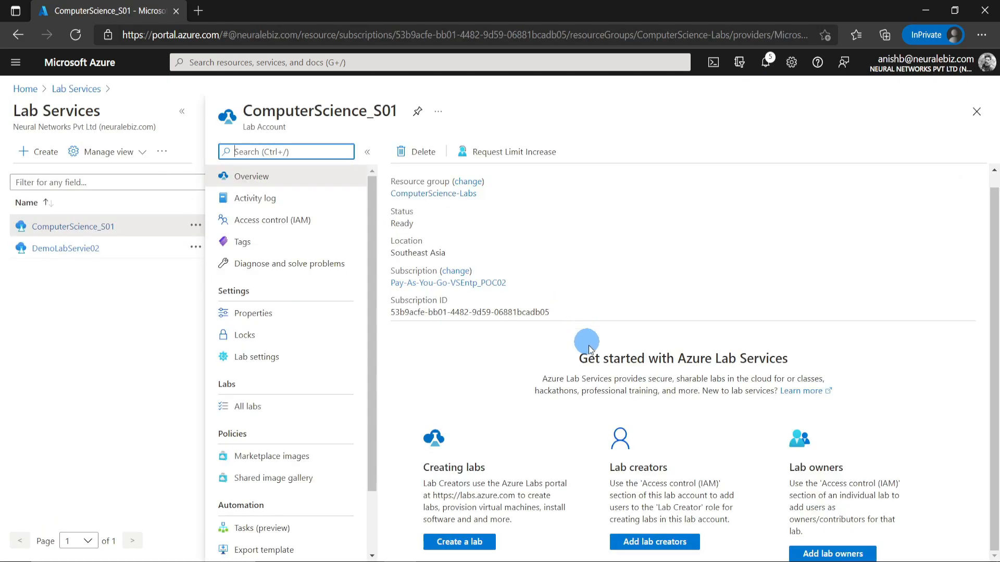
{"action": "mouse_move", "coordinate": [618, 503]}
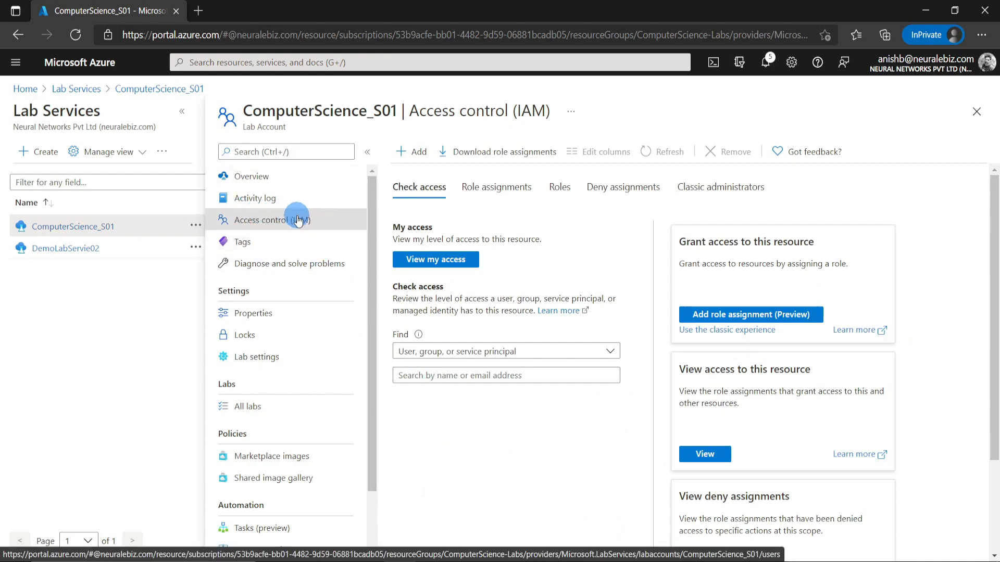
{"action": "mouse_move", "coordinate": [419, 151]}
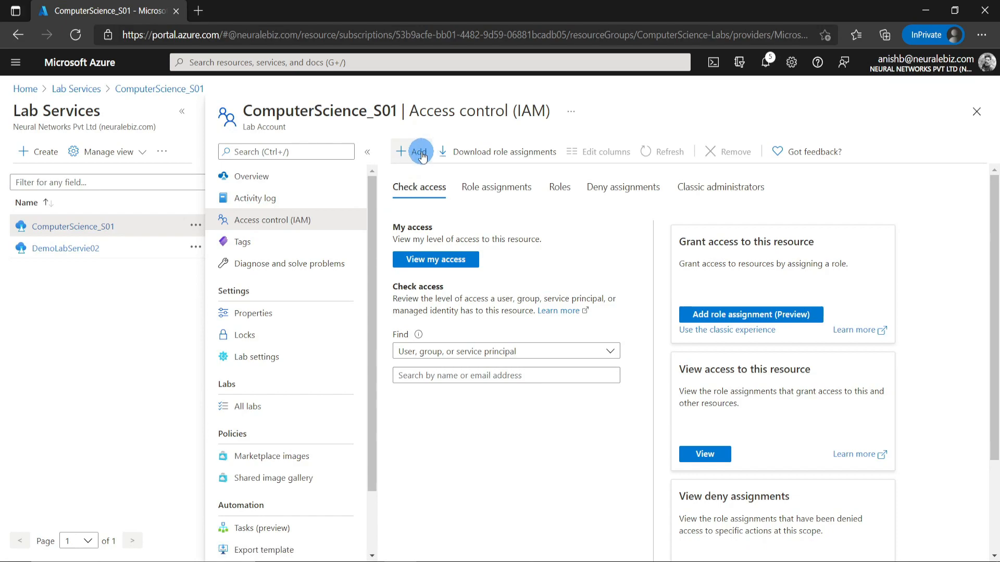
Step: Add a Lab Creator role assignment for the selected user and save it
{"action": "left_click", "coordinate": [415, 152]}
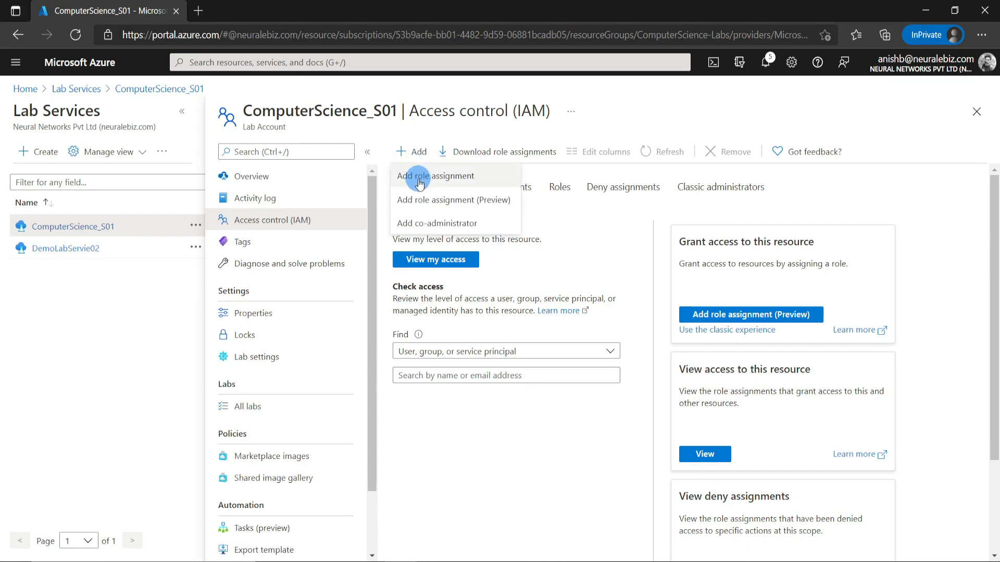
{"action": "left_click", "coordinate": [435, 175]}
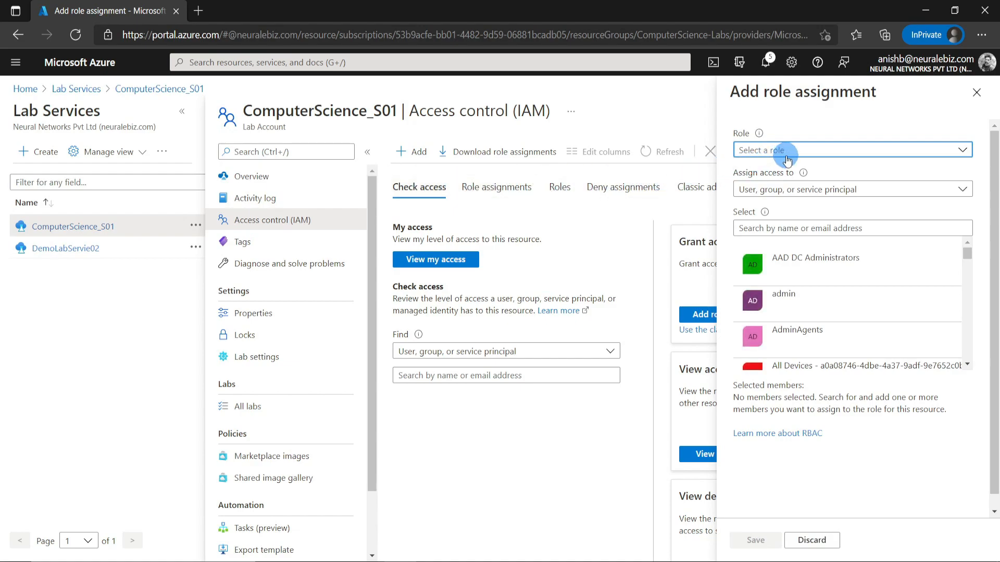
{"action": "left_click", "coordinate": [850, 149]}
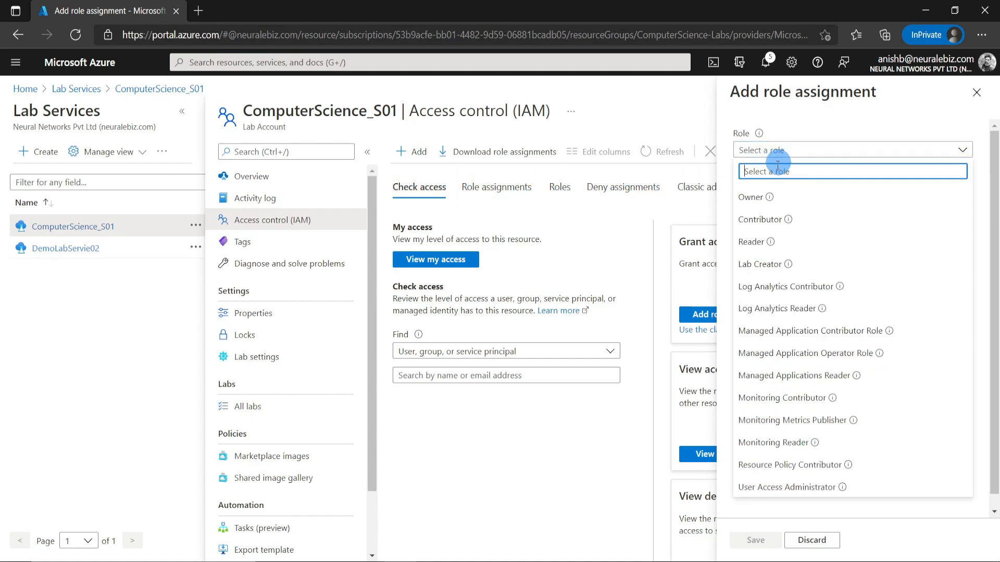
{"action": "left_click", "coordinate": [760, 264]}
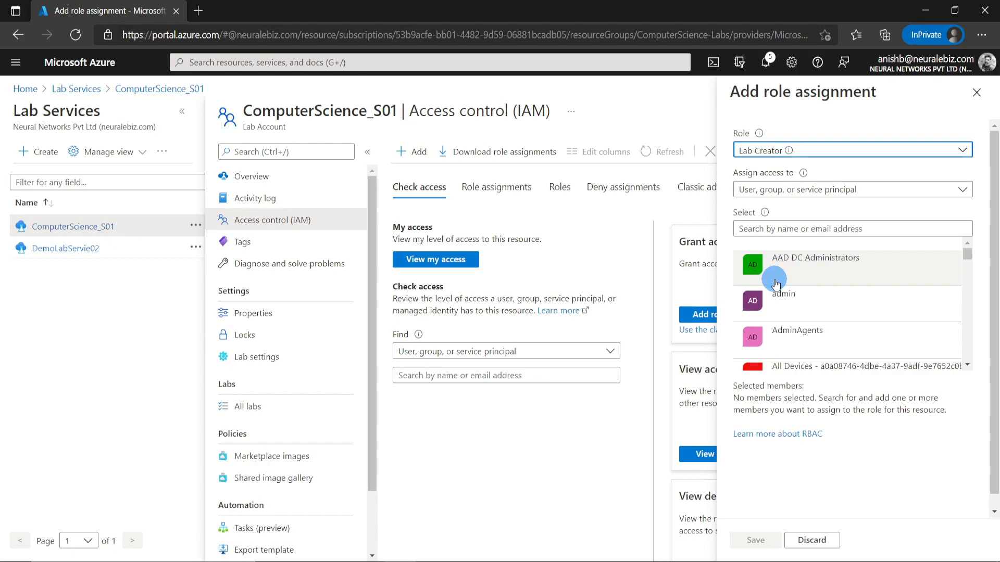
{"action": "scroll", "scroll_direction": "down", "scroll_amount": 3}
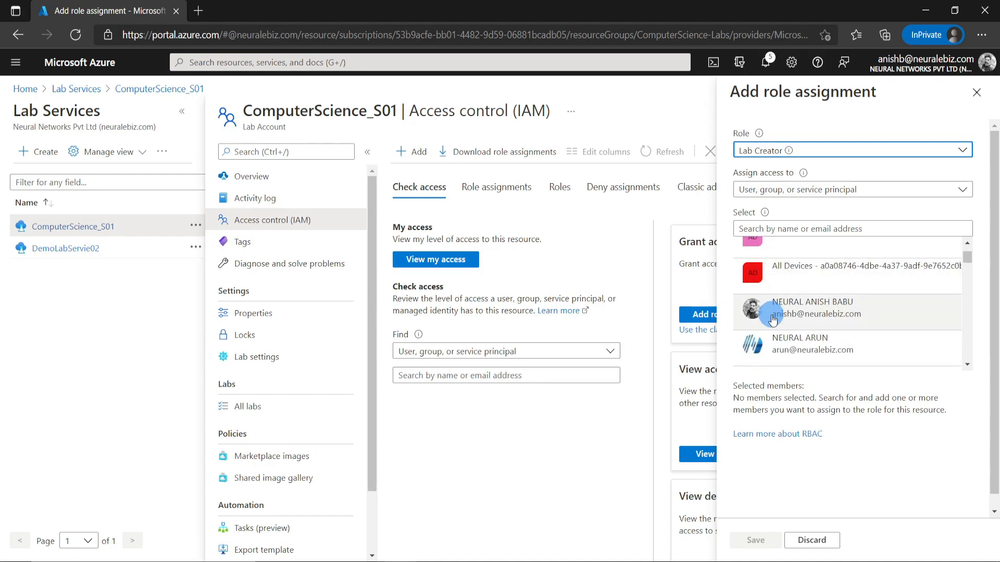
{"action": "left_click", "coordinate": [810, 308]}
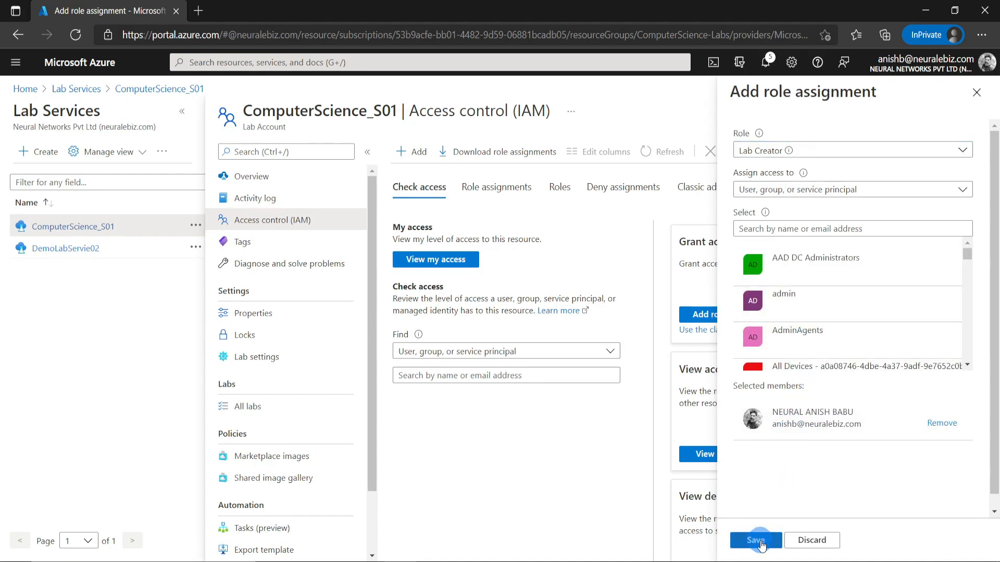
{"action": "left_click", "coordinate": [756, 539]}
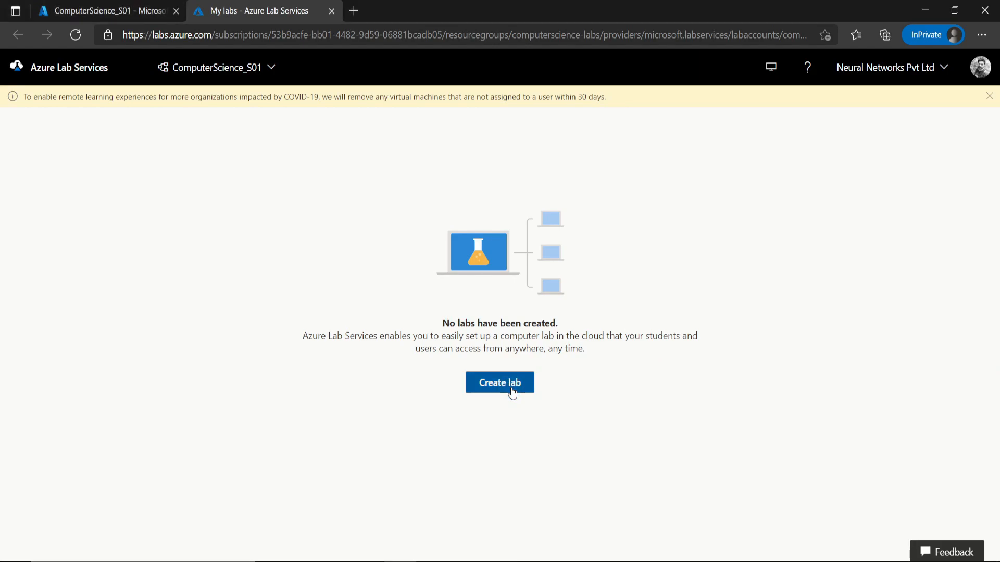
Step: Name the new lab WindowsLab and choose the Windows 10 Pro, vNext image, Small size
{"action": "left_click", "coordinate": [500, 382]}
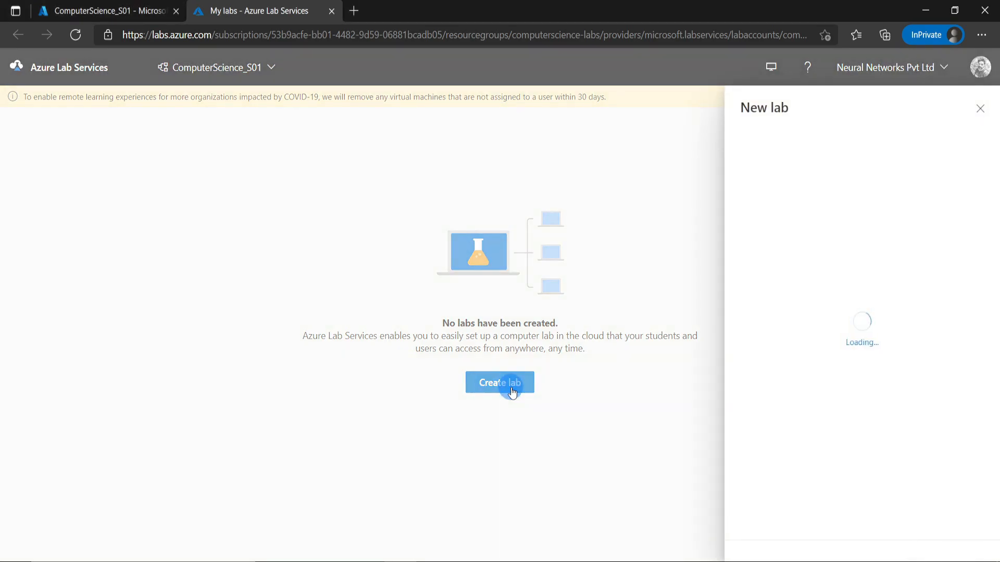
{"action": "type", "text": "Win"}
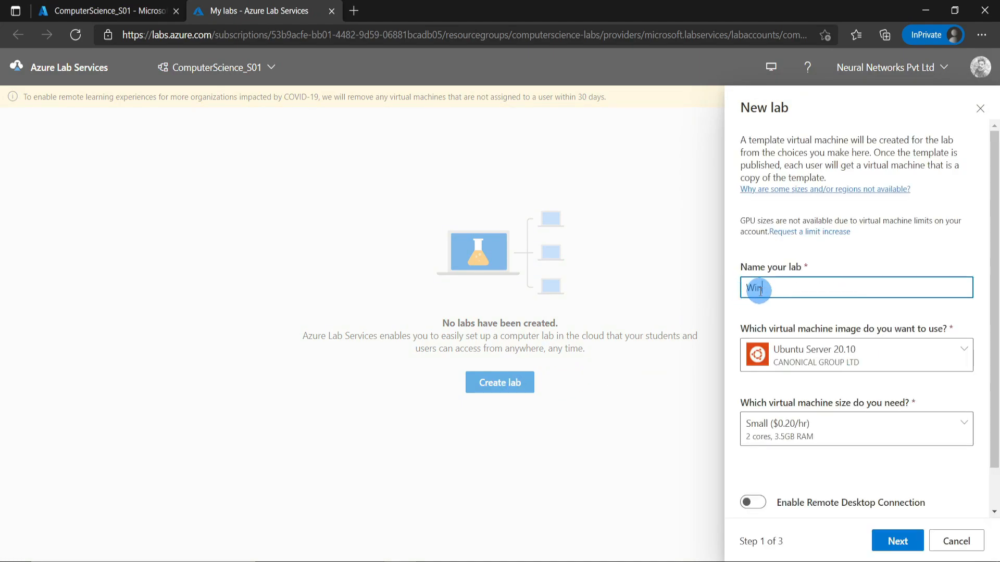
{"action": "type", "text": "dowsLab"}
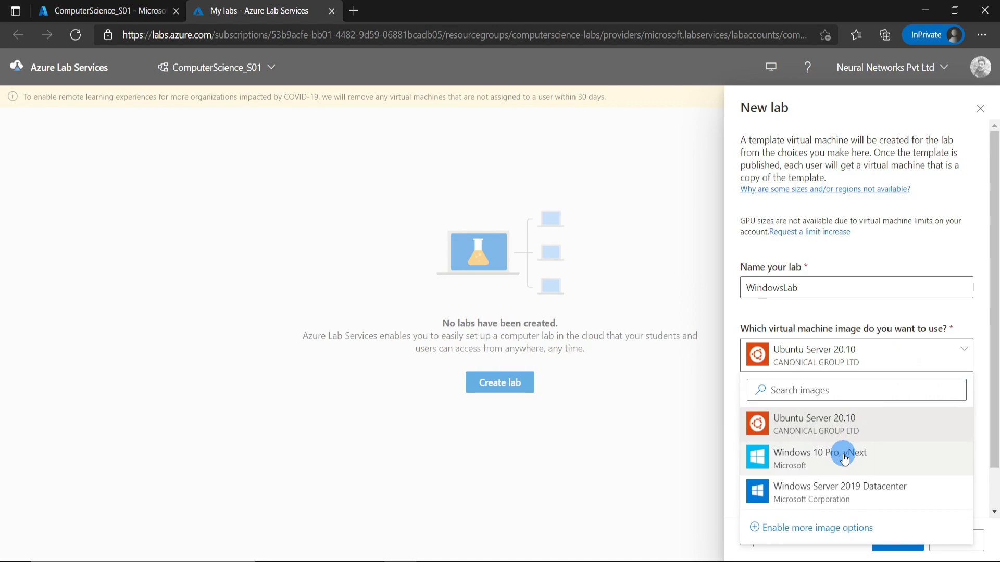
{"action": "mouse_move", "coordinate": [841, 457]}
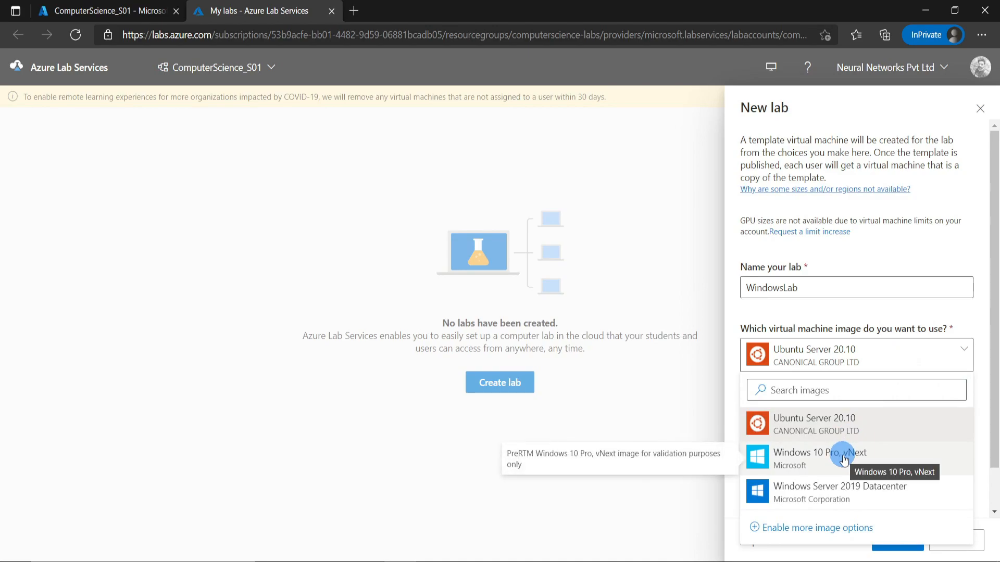
{"action": "left_click", "coordinate": [819, 458]}
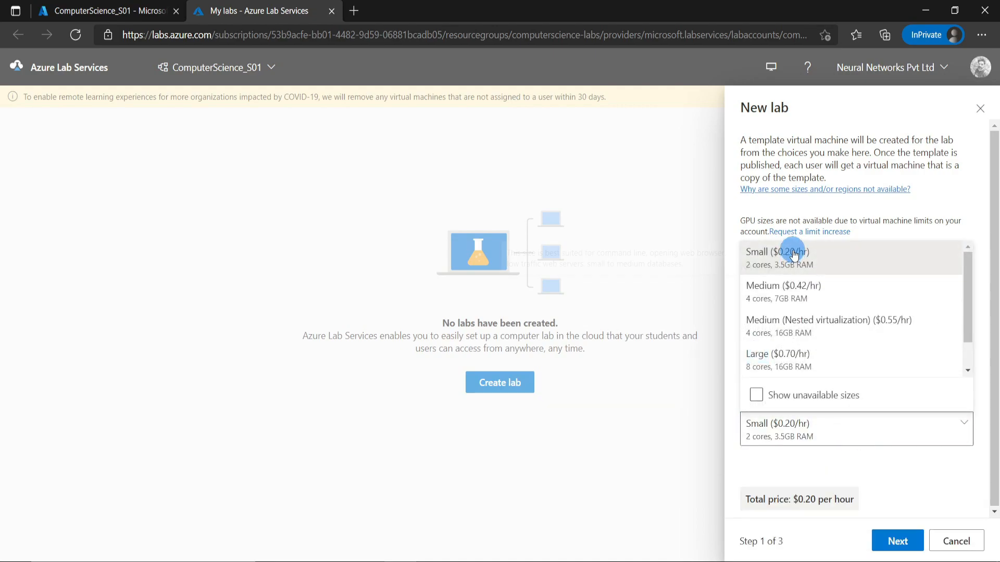
{"action": "mouse_move", "coordinate": [793, 255]}
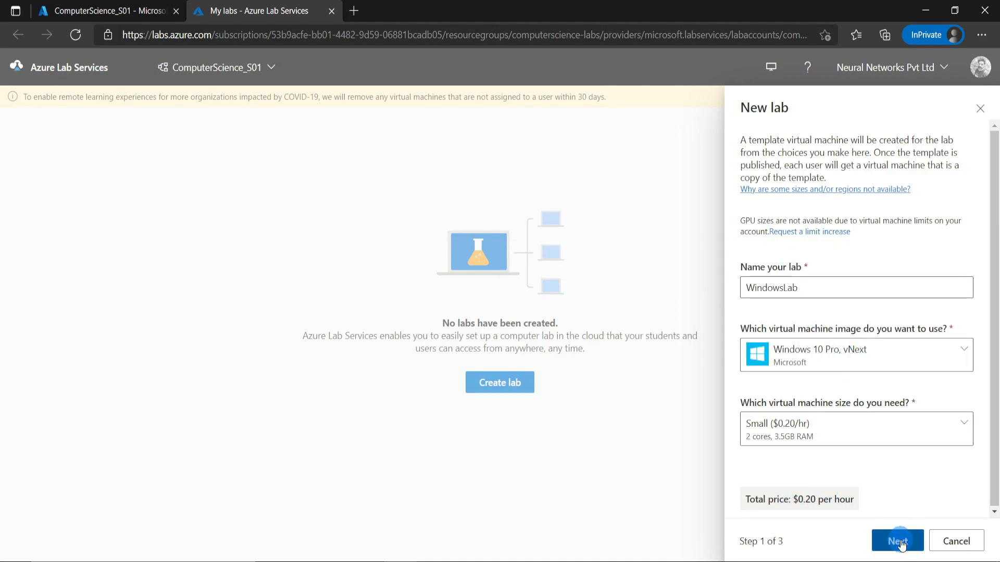
Step: Enter template credentials labuser with one shared password, continuing to Lab policies
{"action": "left_click", "coordinate": [897, 540]}
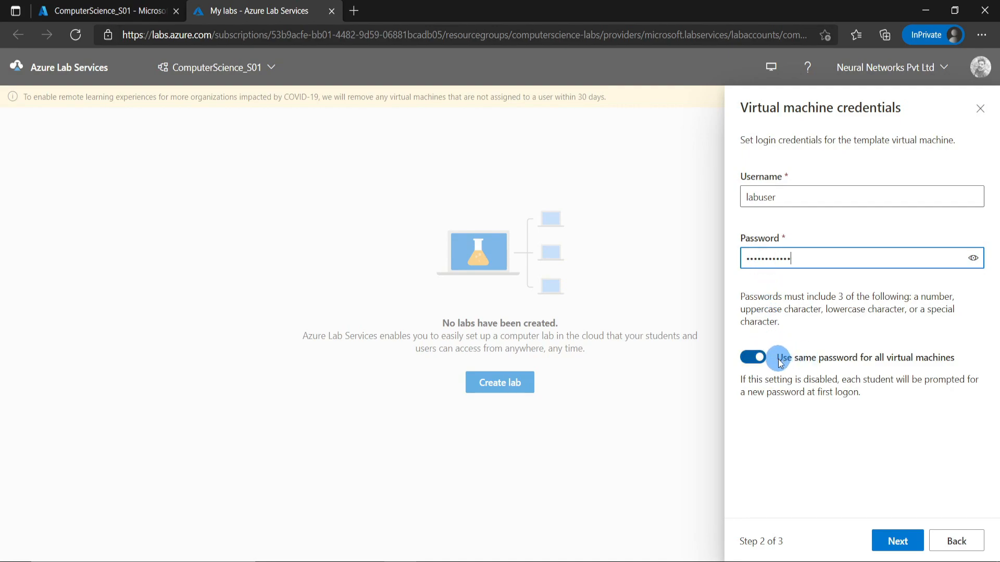
{"action": "double_click", "coordinate": [864, 357]}
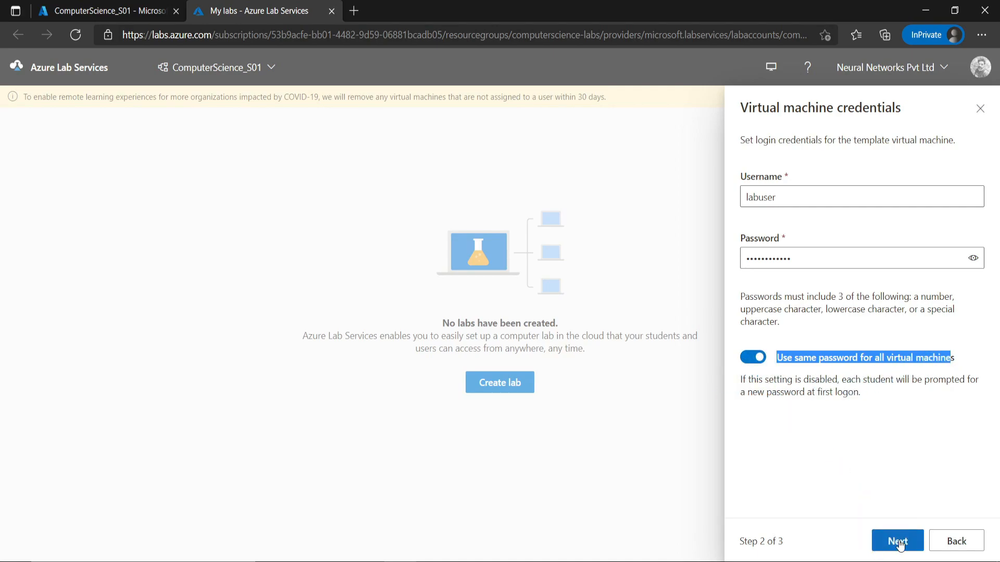
{"action": "left_click", "coordinate": [897, 540]}
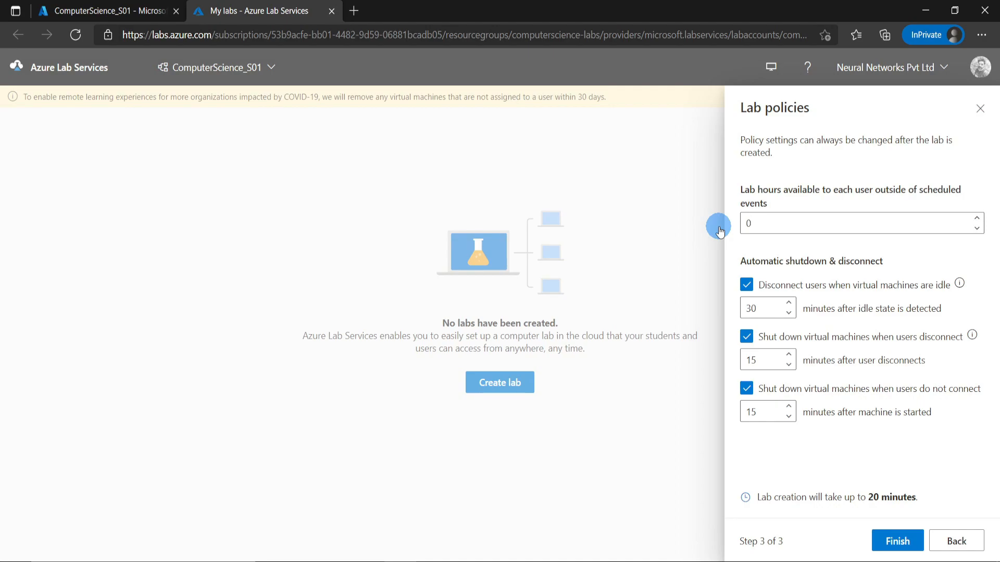
{"action": "mouse_move", "coordinate": [772, 319]}
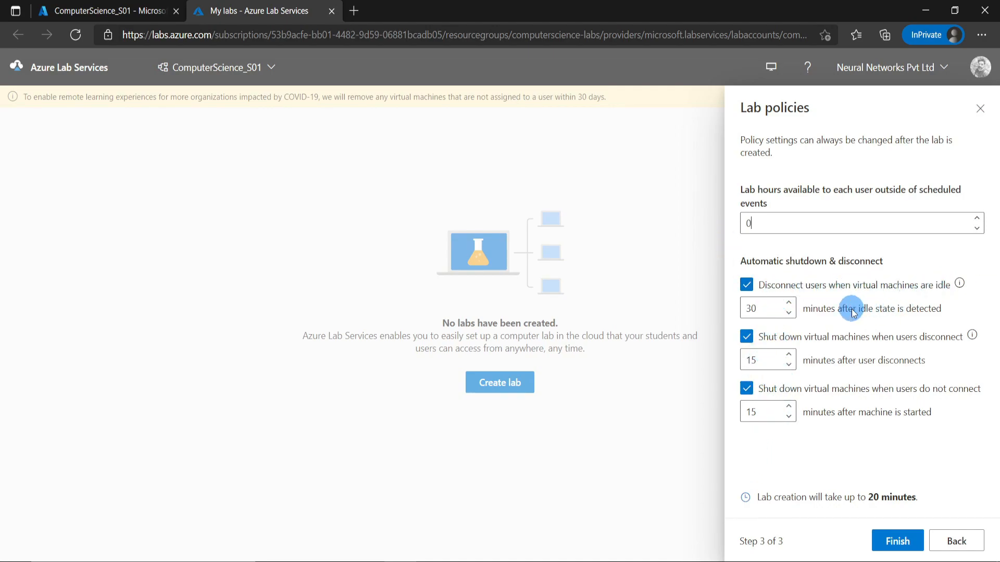
{"action": "mouse_move", "coordinate": [934, 339]}
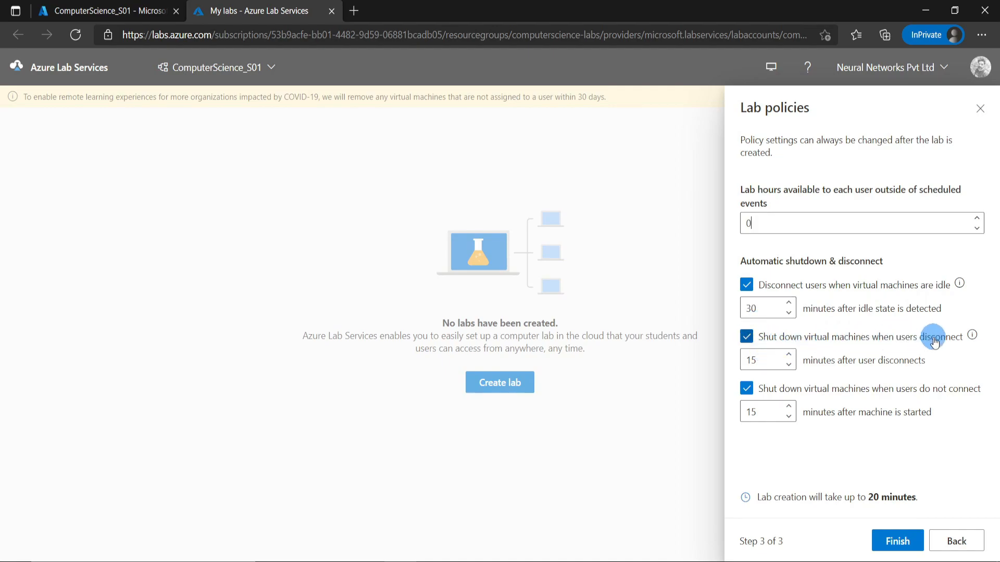
{"action": "mouse_move", "coordinate": [891, 392]}
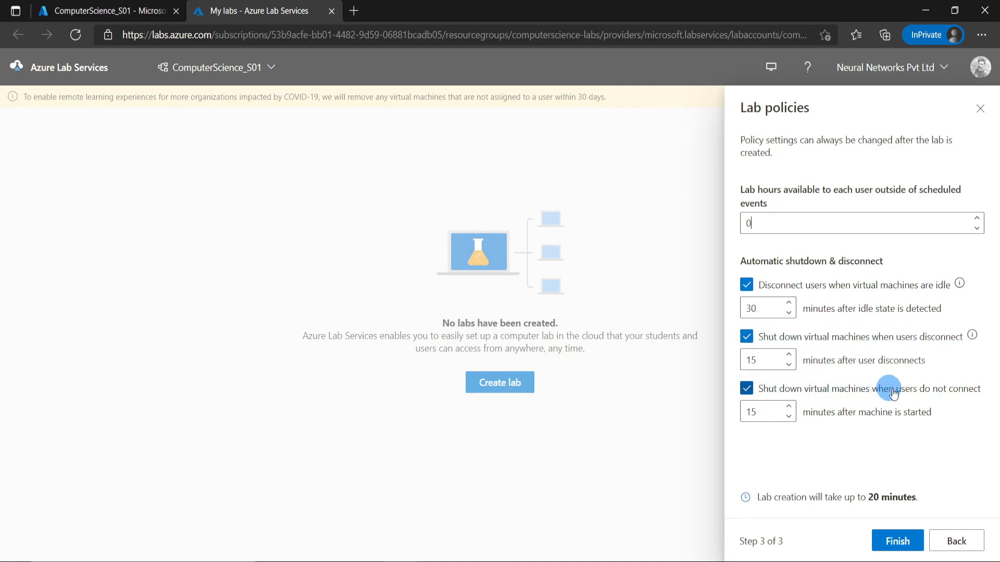
{"action": "mouse_move", "coordinate": [760, 499]}
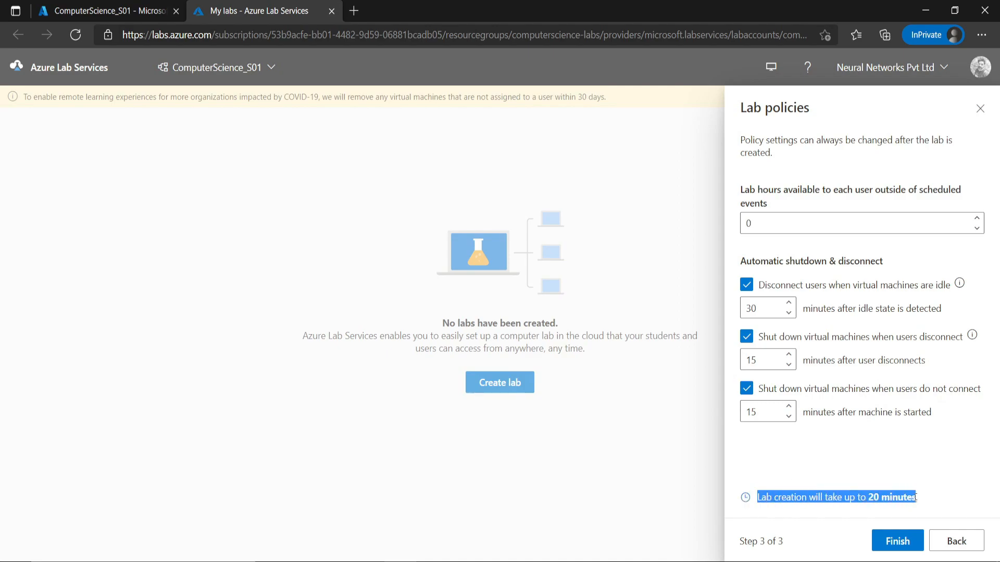
{"action": "mouse_move", "coordinate": [957, 540]}
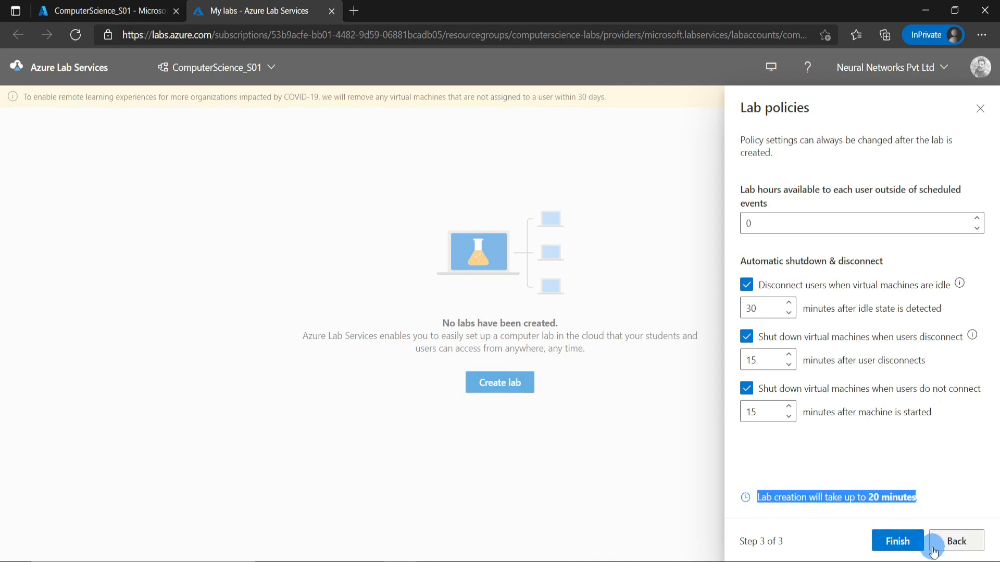
Step: Finish WindowsLab with 0 lab hours and default auto-disconnect and shutdown policies
{"action": "left_click", "coordinate": [897, 541]}
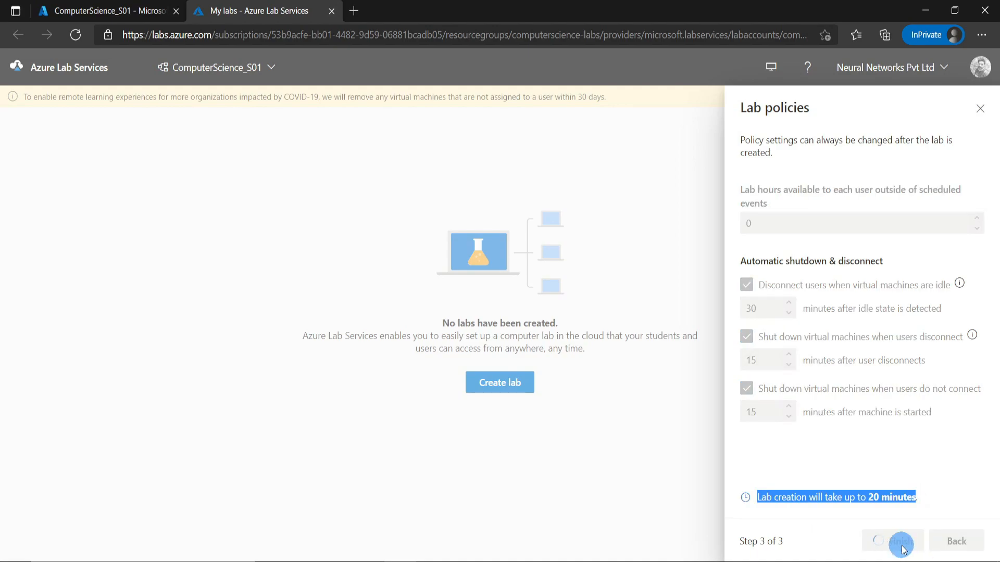
{"action": "left_click", "coordinate": [892, 542]}
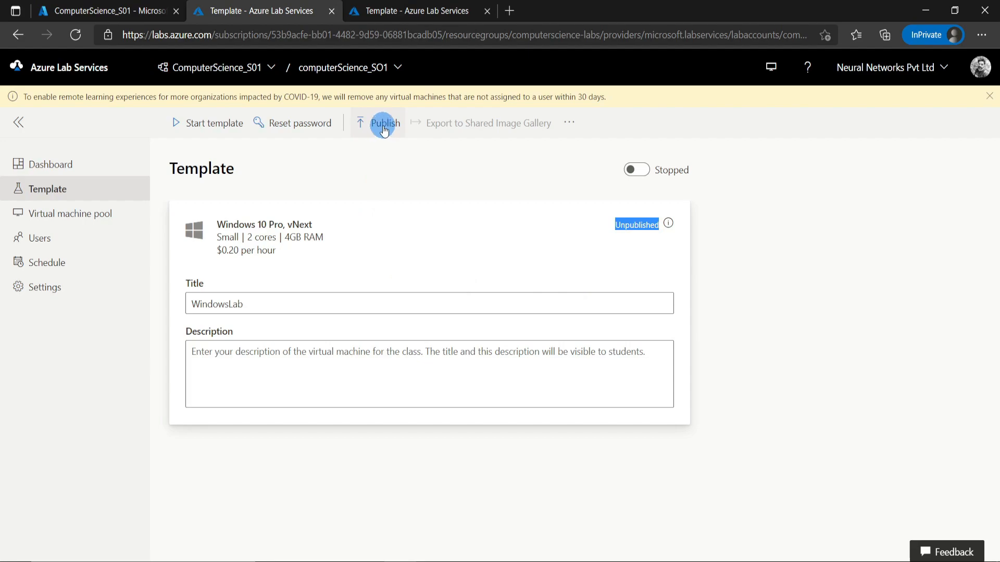
Step: Publish the WindowsLab template with maximum machines set to 1
{"action": "left_click", "coordinate": [384, 123]}
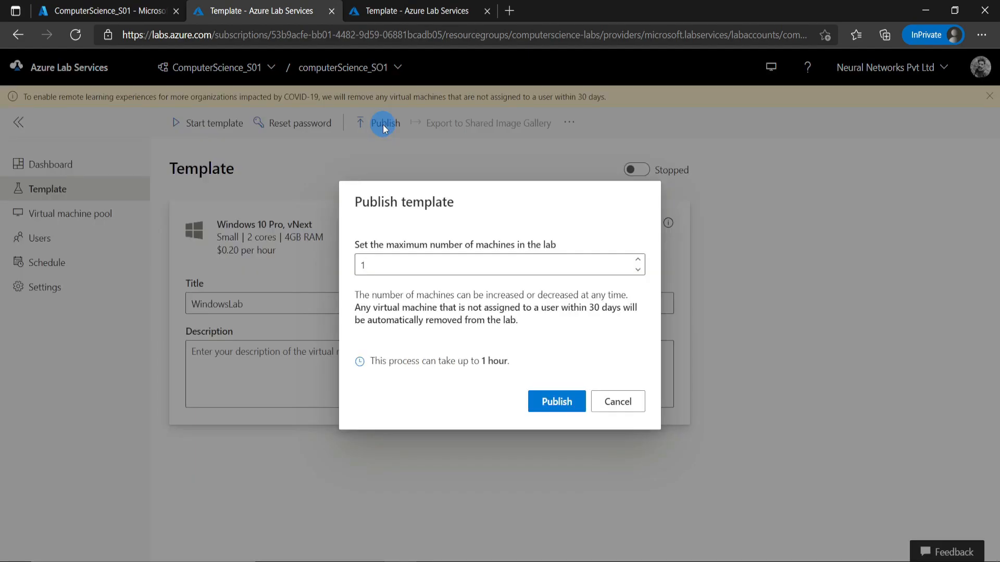
{"action": "mouse_move", "coordinate": [506, 319]}
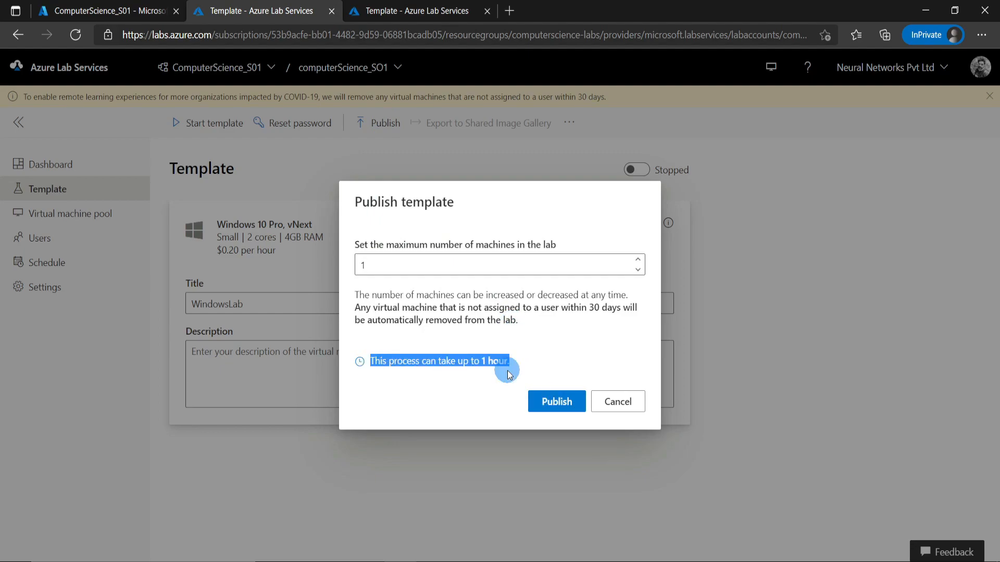
{"action": "left_click", "coordinate": [556, 401]}
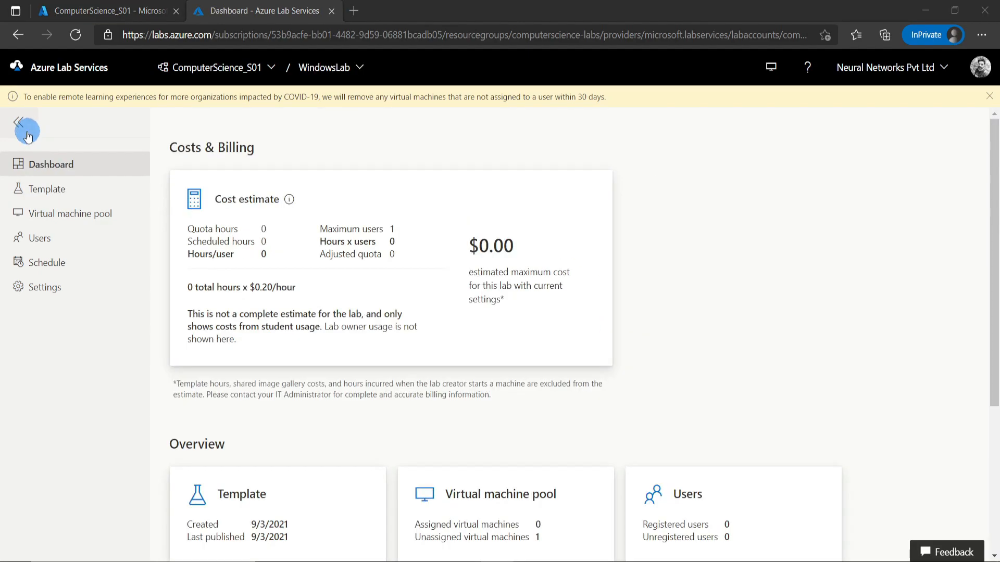
{"action": "mouse_move", "coordinate": [68, 176]}
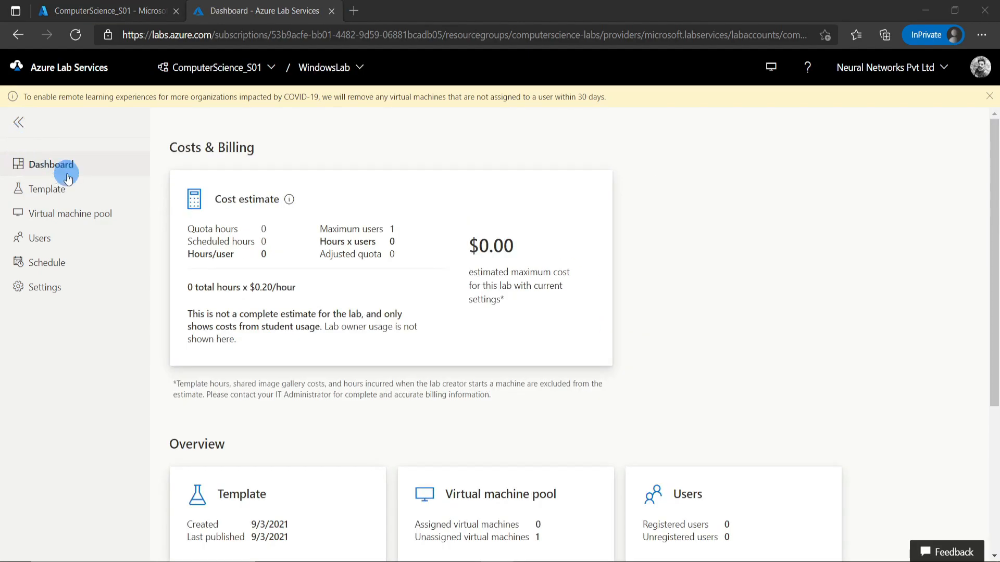
{"action": "mouse_move", "coordinate": [168, 210]}
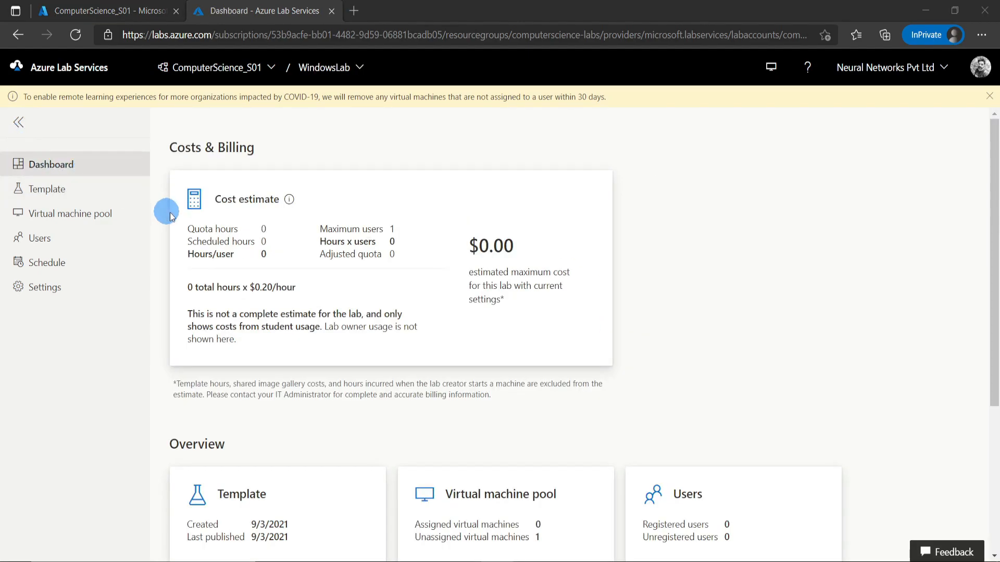
{"action": "mouse_move", "coordinate": [262, 194]}
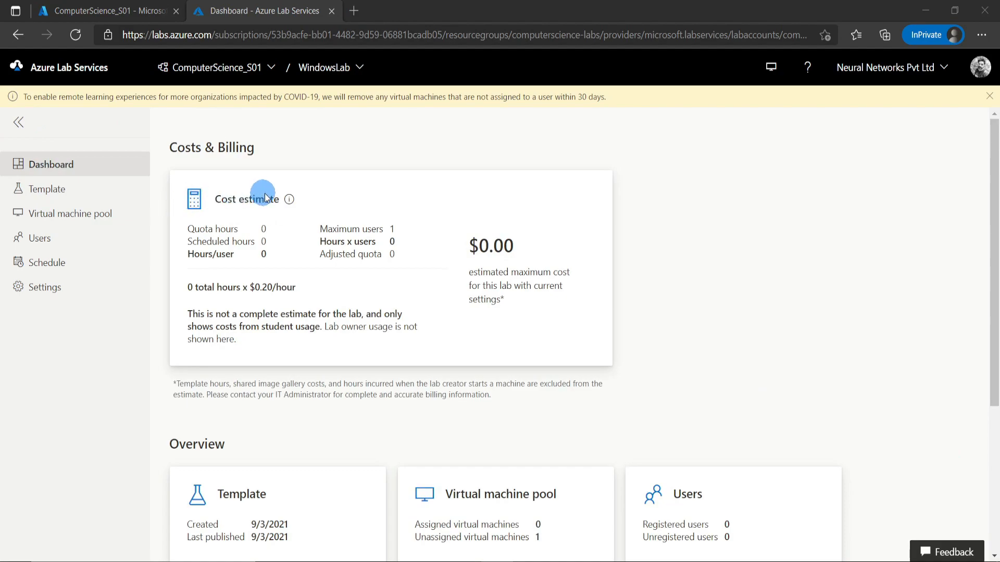
{"action": "mouse_move", "coordinate": [311, 193]}
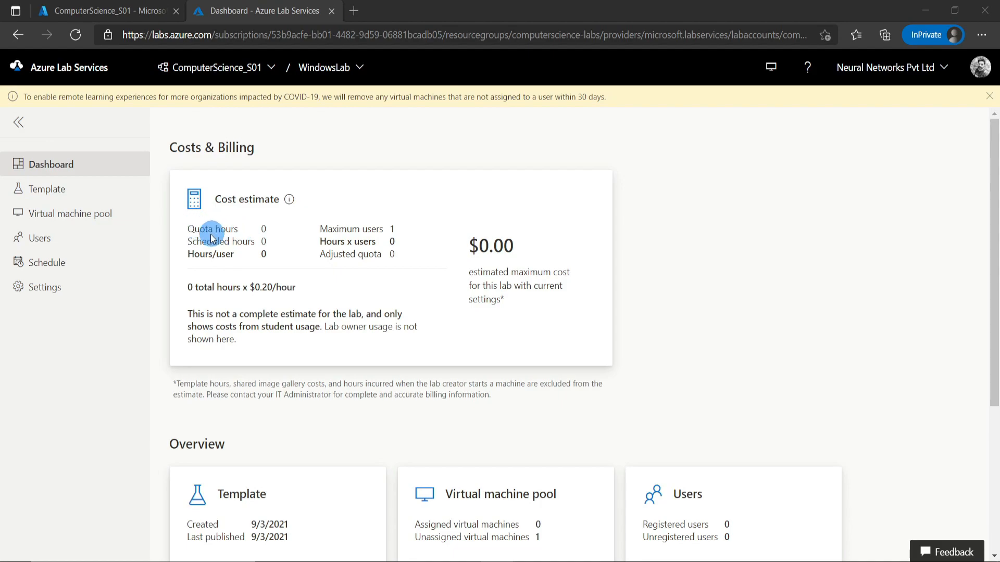
{"action": "mouse_move", "coordinate": [248, 248]}
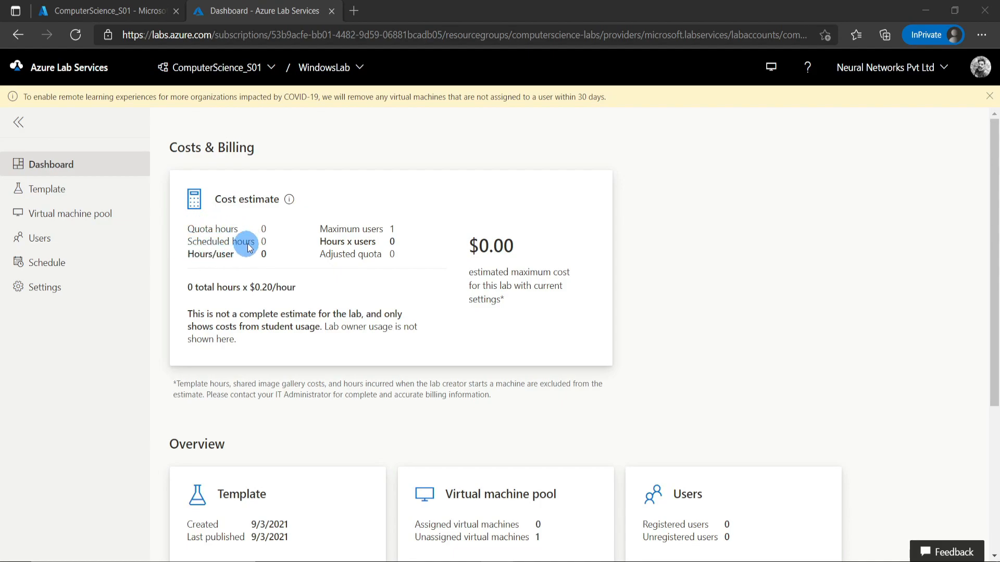
{"action": "mouse_move", "coordinate": [354, 244]}
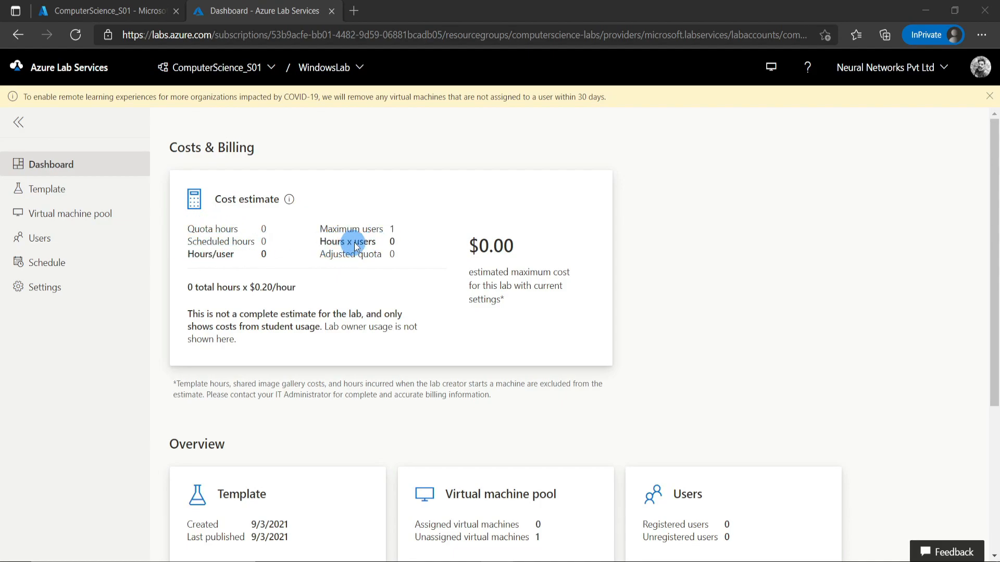
{"action": "left_click", "coordinate": [39, 238]}
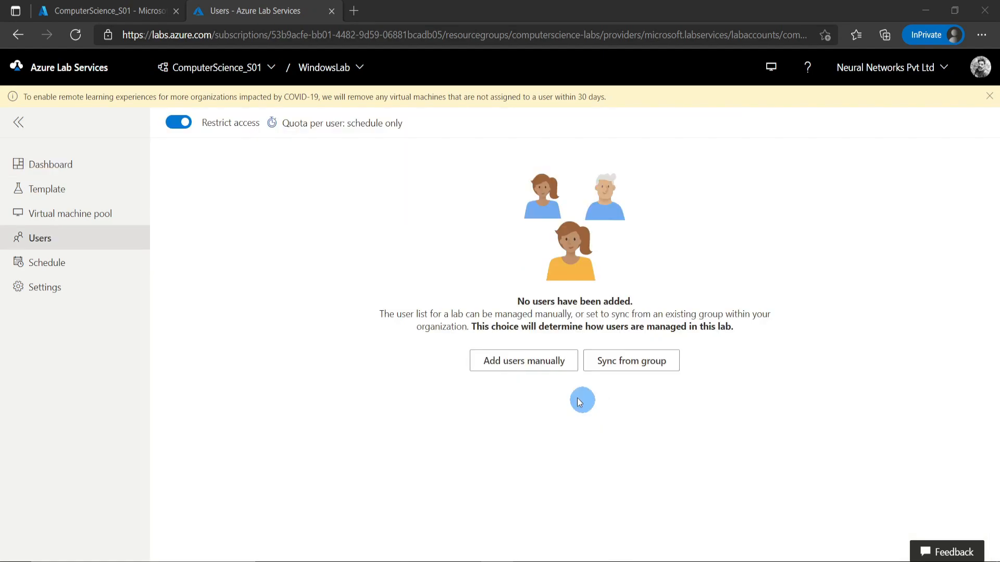
{"action": "mouse_move", "coordinate": [569, 395]}
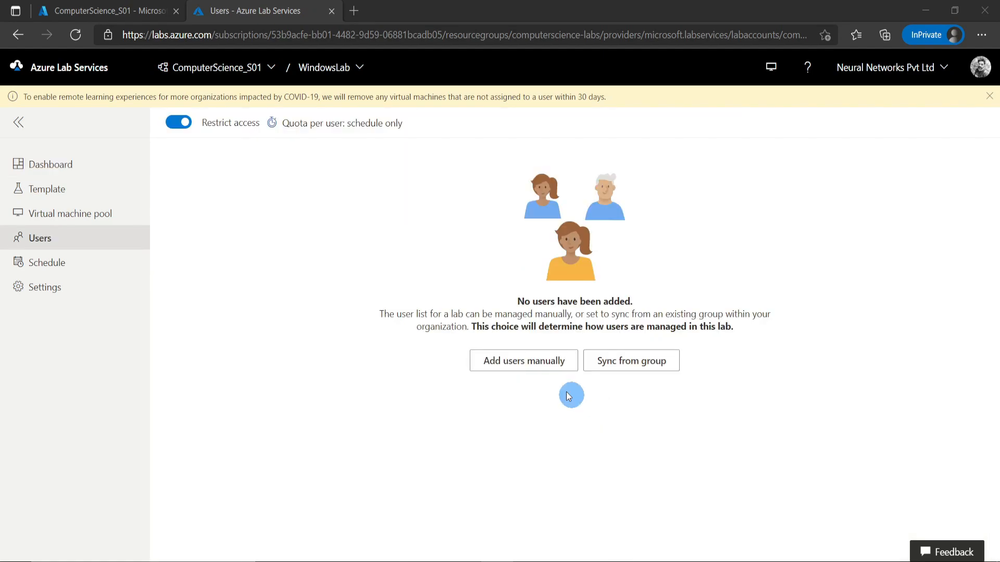
{"action": "mouse_move", "coordinate": [562, 391]}
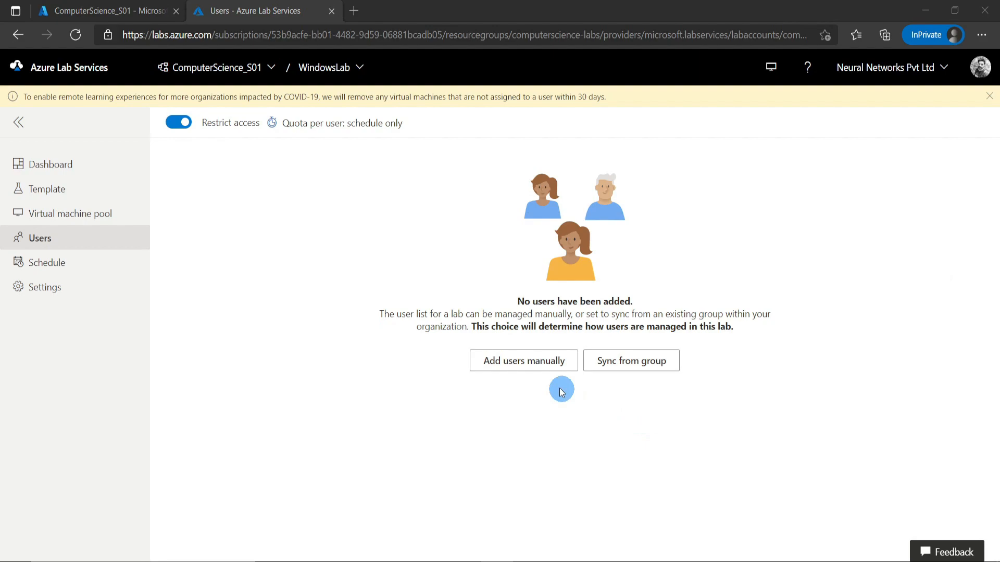
{"action": "mouse_move", "coordinate": [557, 389]}
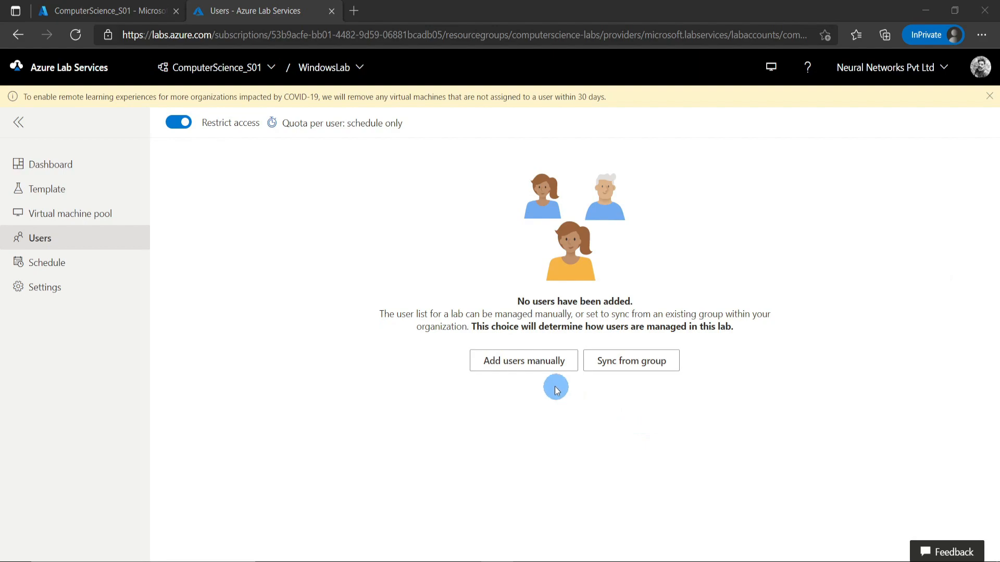
{"action": "left_click", "coordinate": [522, 361]}
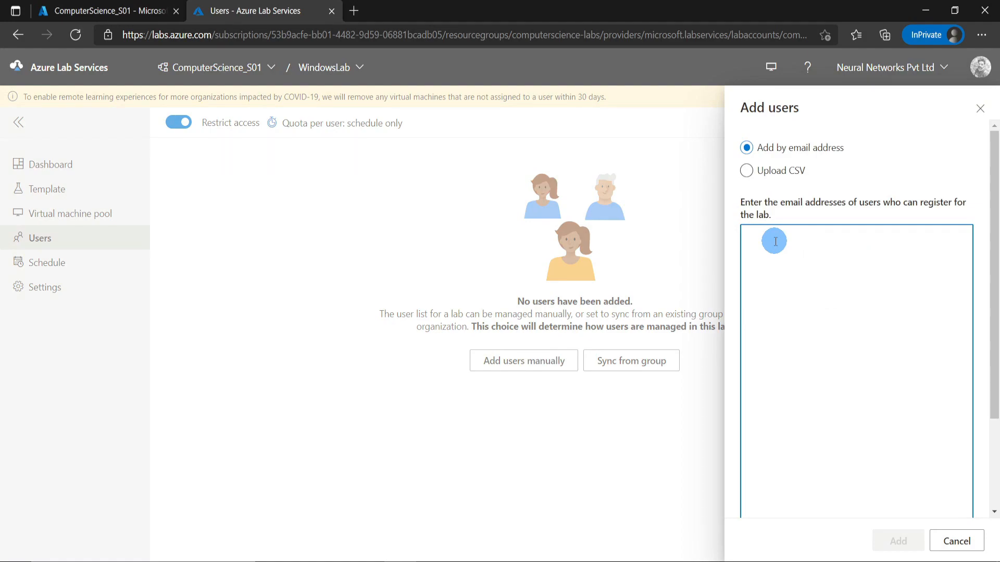
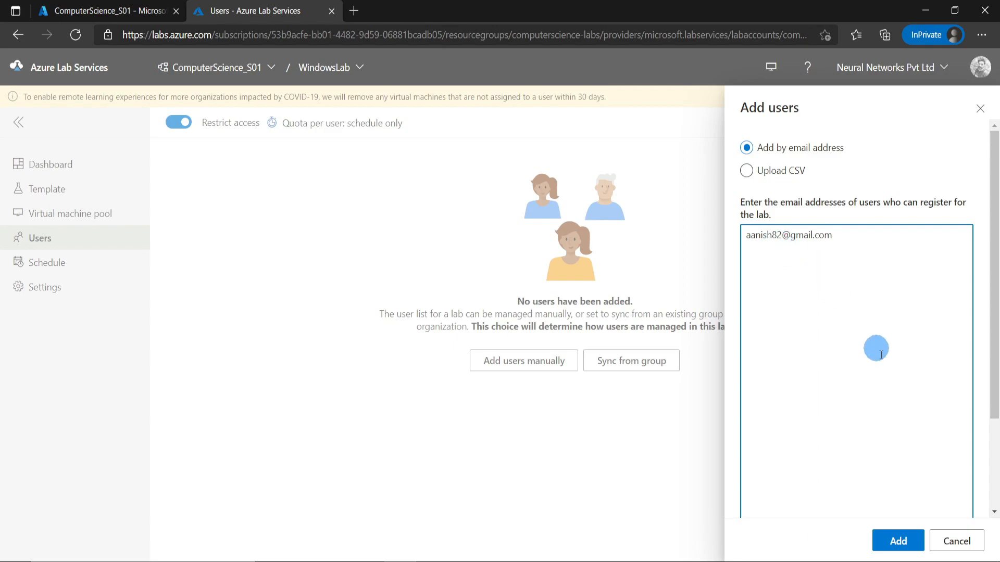
{"action": "left_click", "coordinate": [897, 541]}
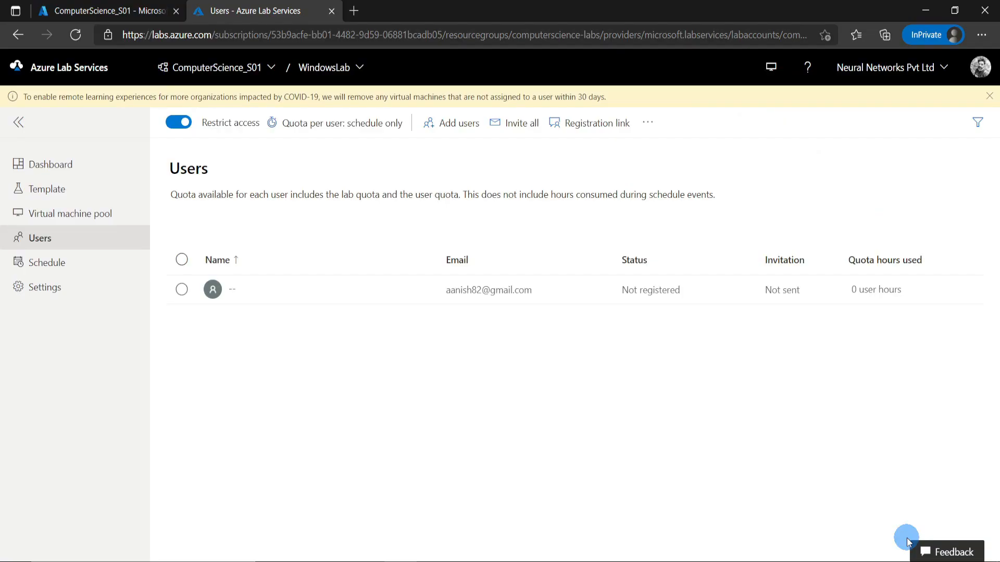
{"action": "mouse_move", "coordinate": [618, 274]}
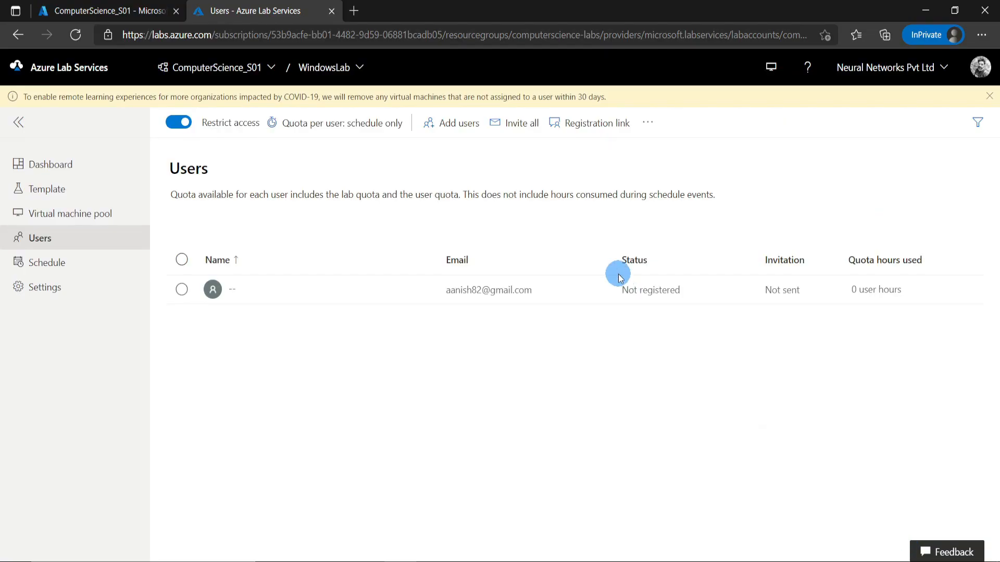
Step: Email the new student an invitation noting 'please try out your lab machine and share your review'
{"action": "left_click", "coordinate": [182, 289]}
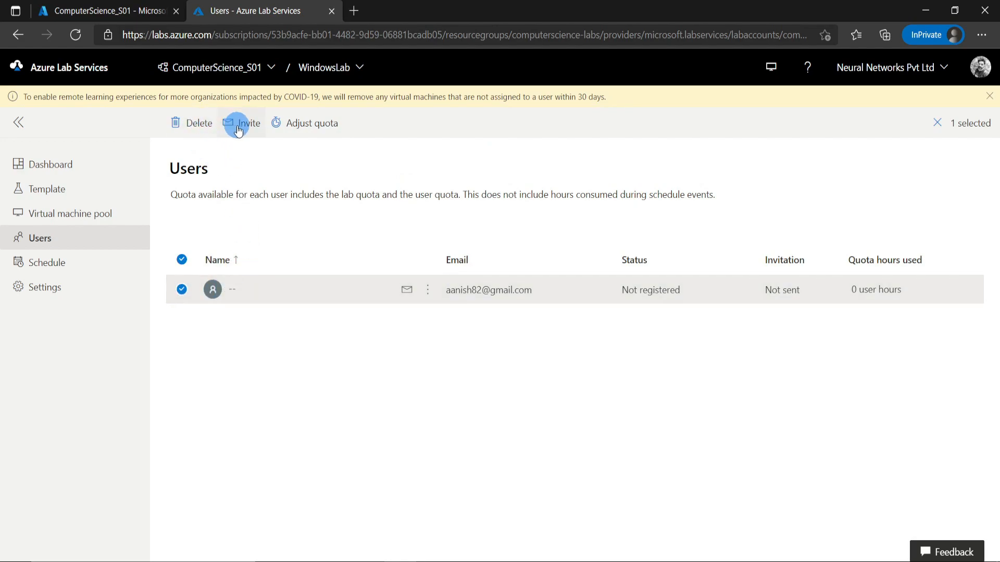
{"action": "left_click", "coordinate": [249, 123]}
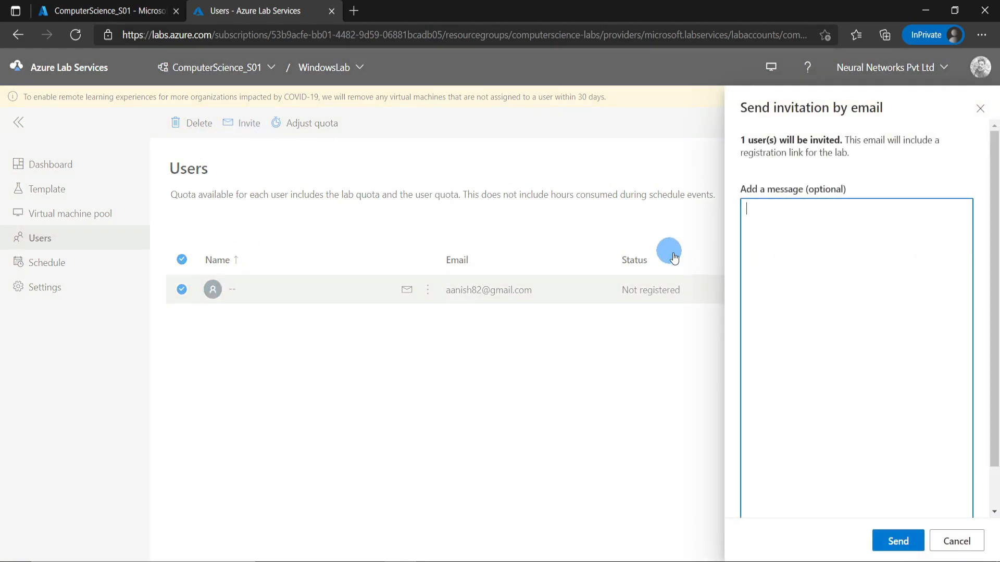
{"action": "type", "text": "pleas"}
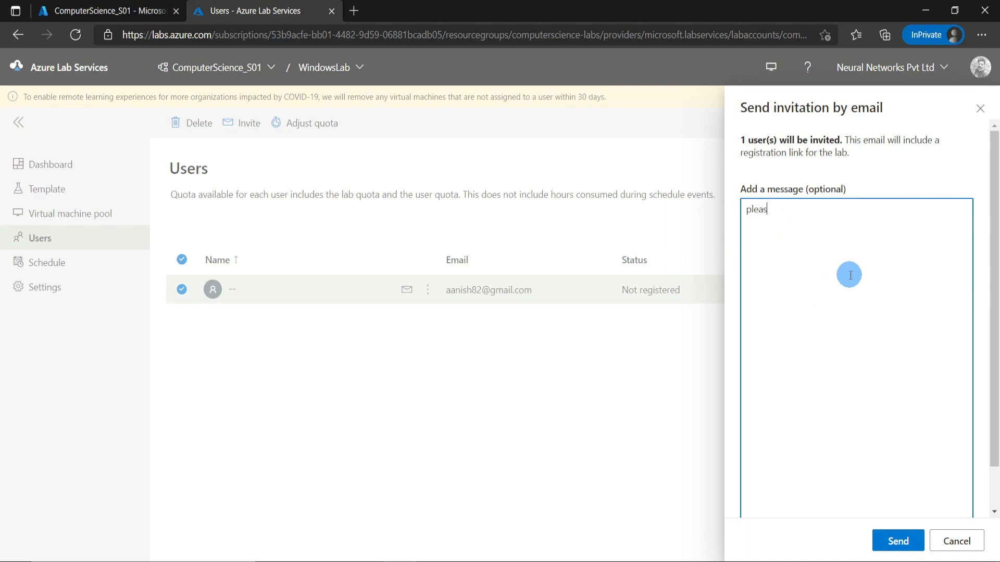
{"action": "type", "text": "e try o"}
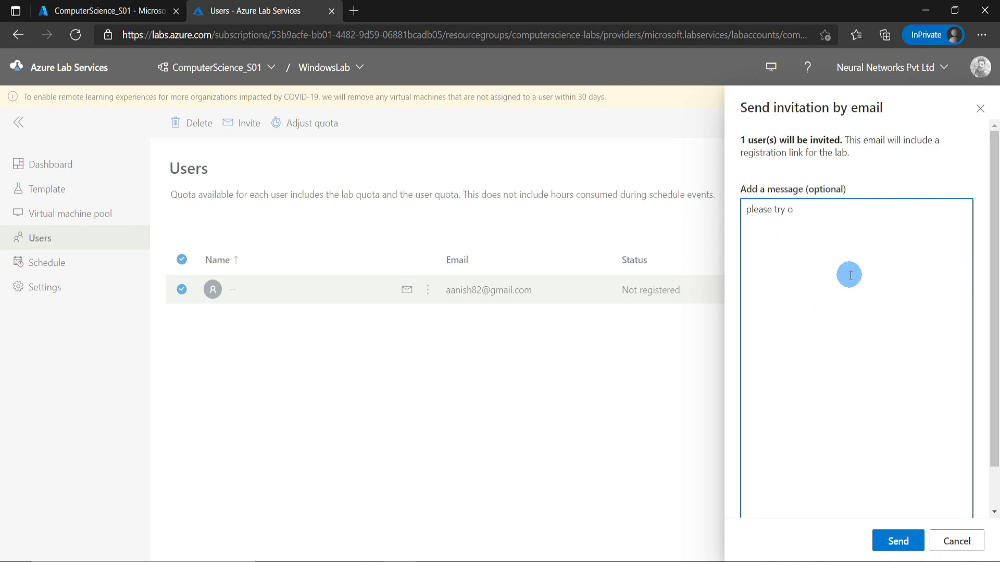
{"action": "type", "text": "ut your la"}
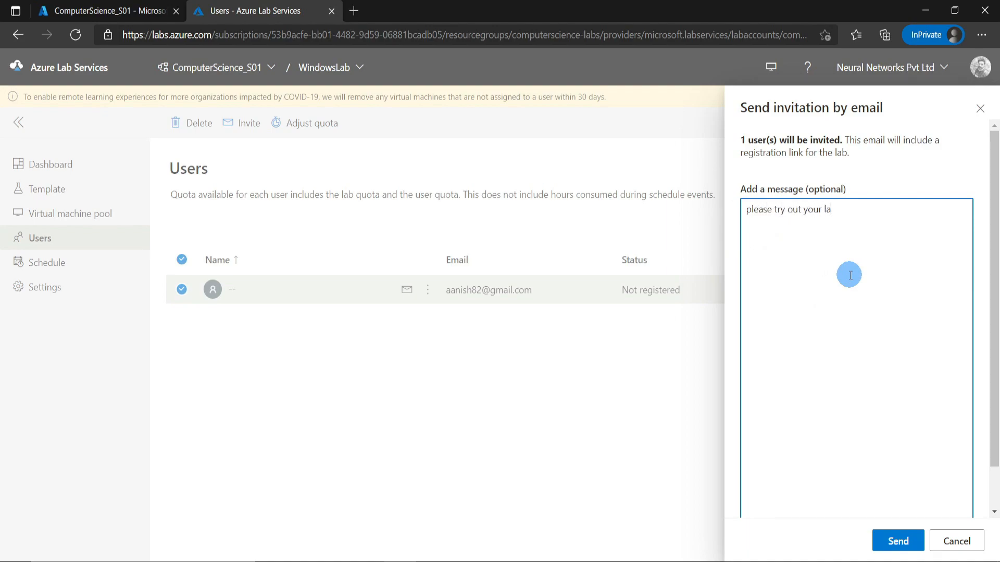
{"action": "type", "text": "b machine a"}
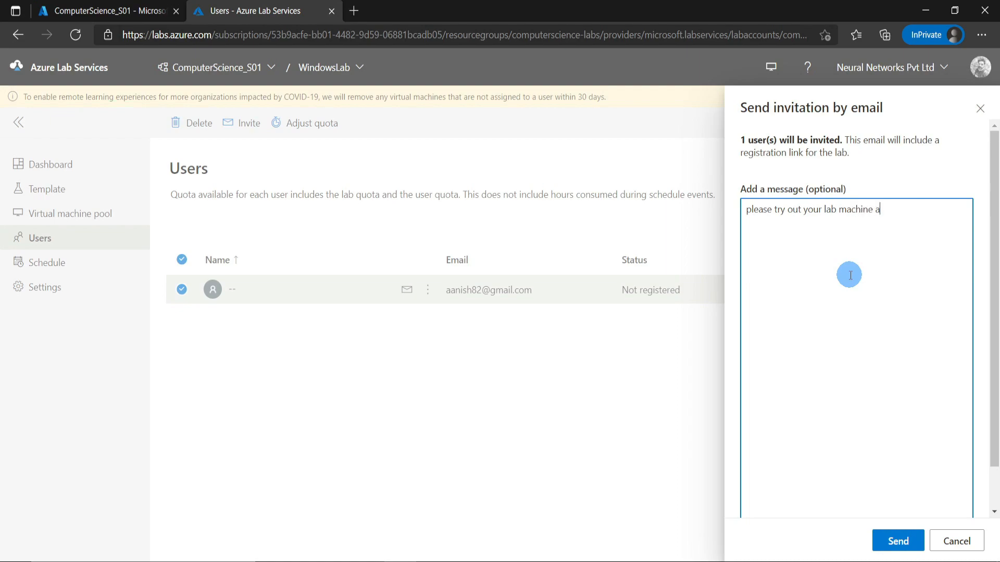
{"action": "type", "text": "nd share your"}
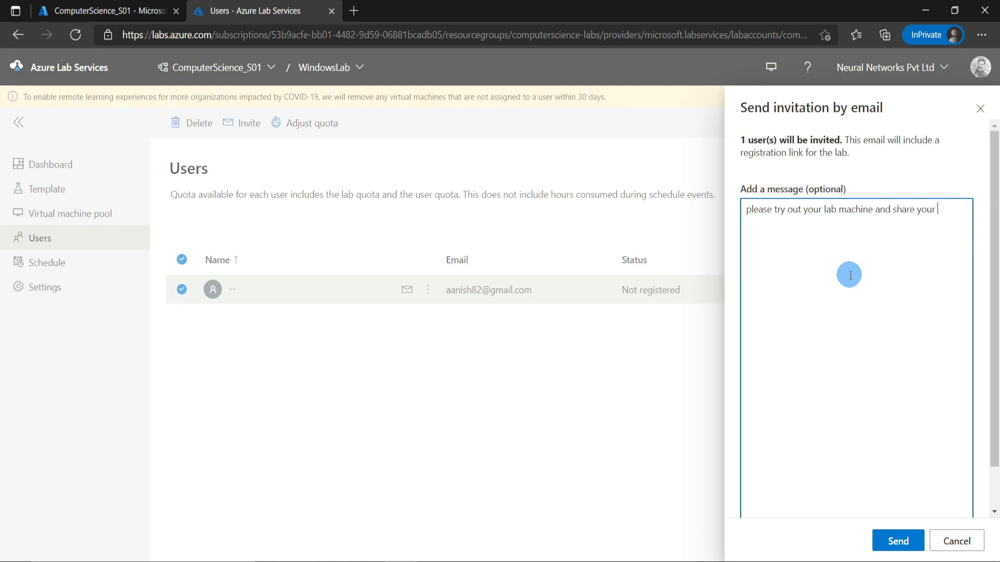
{"action": "type", "text": "review"}
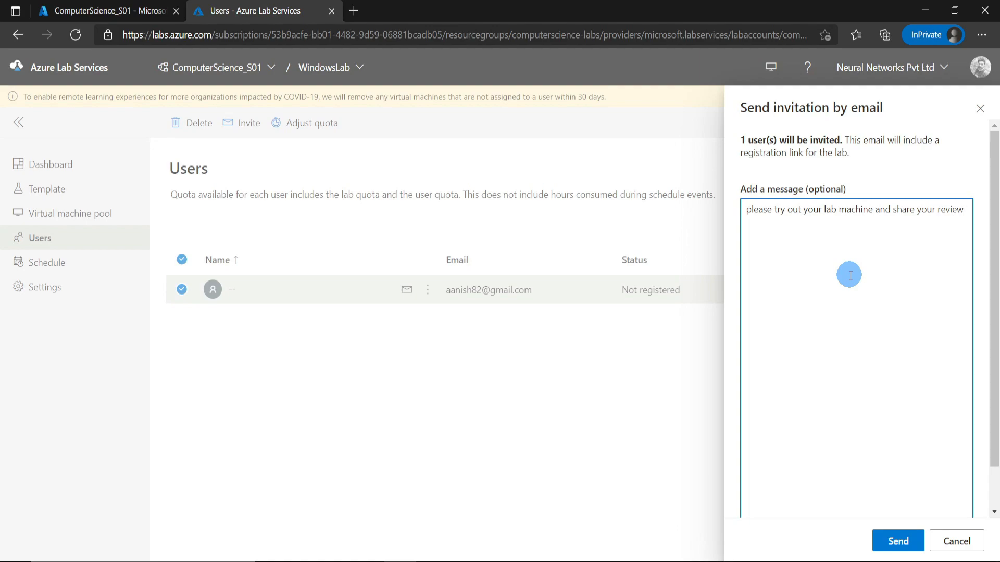
{"action": "left_click", "coordinate": [48, 262]}
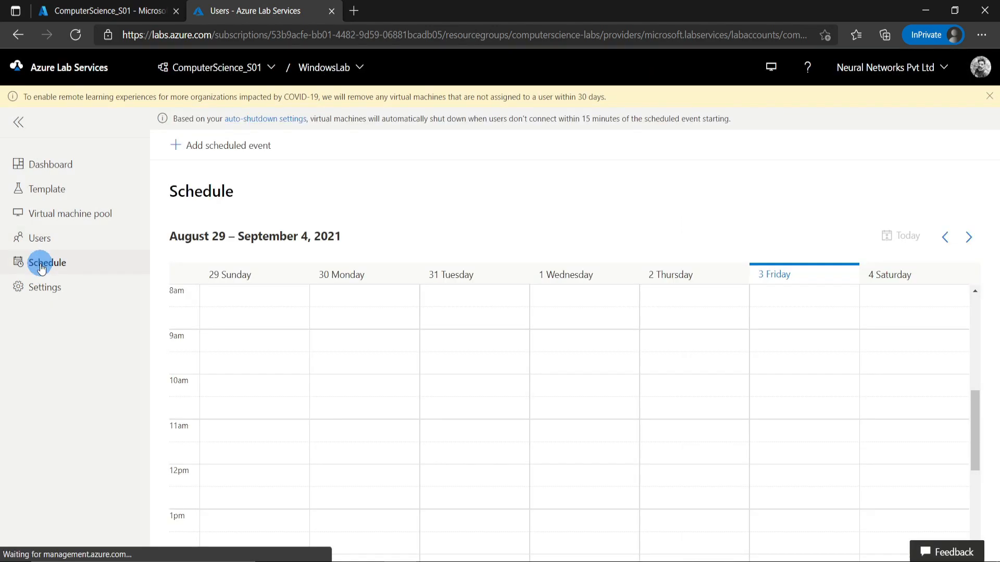
Step: Add a scheduled event from 10:00 AM to 12:00 PM repeating weekly on Monday and Friday
{"action": "left_click", "coordinate": [47, 261]}
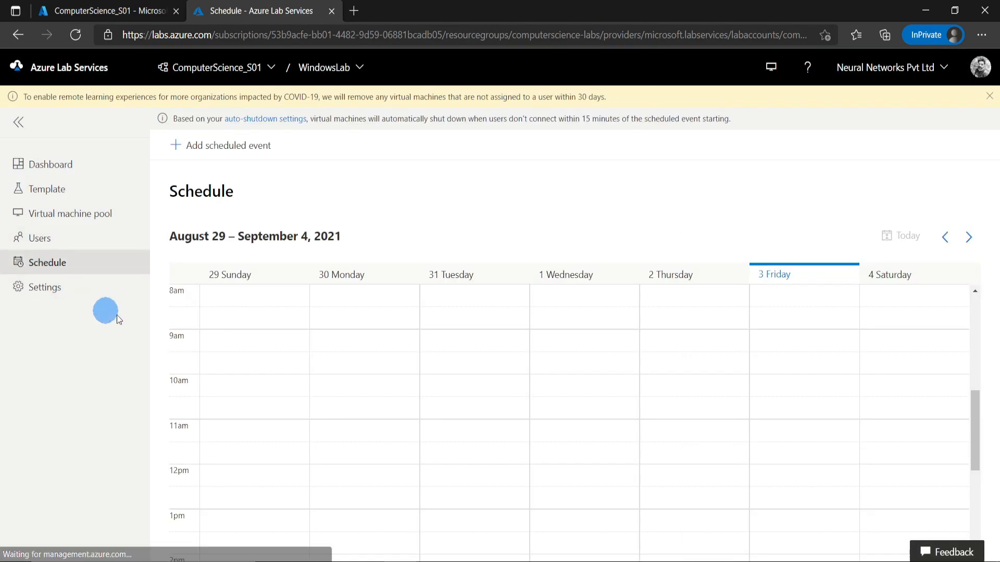
{"action": "mouse_move", "coordinate": [157, 319]}
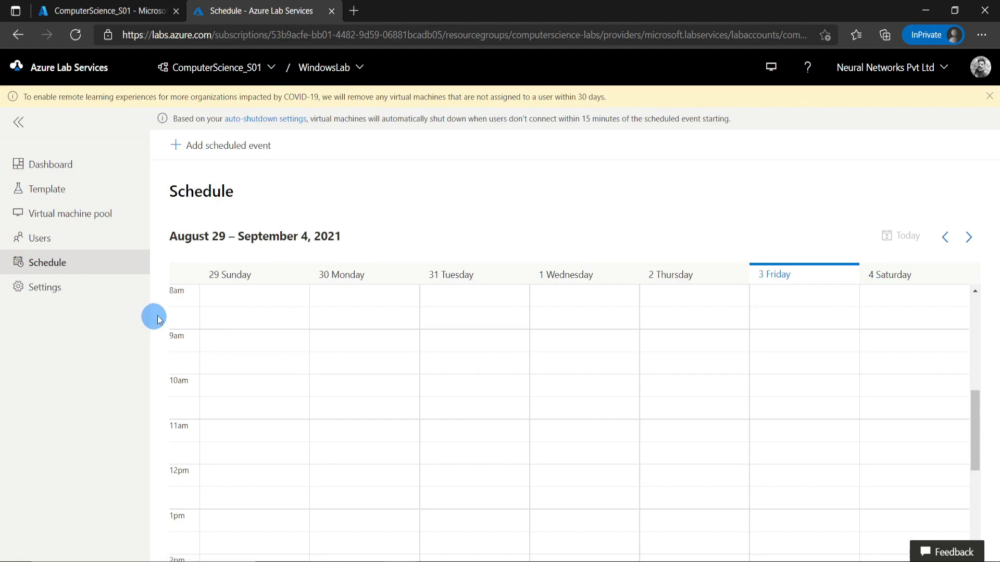
{"action": "mouse_move", "coordinate": [179, 289]}
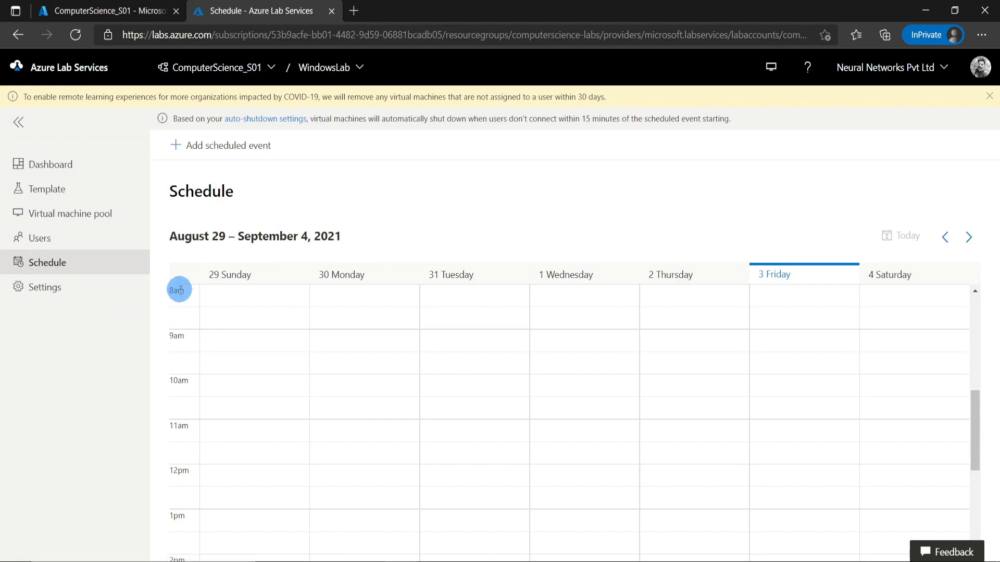
{"action": "mouse_move", "coordinate": [194, 255]}
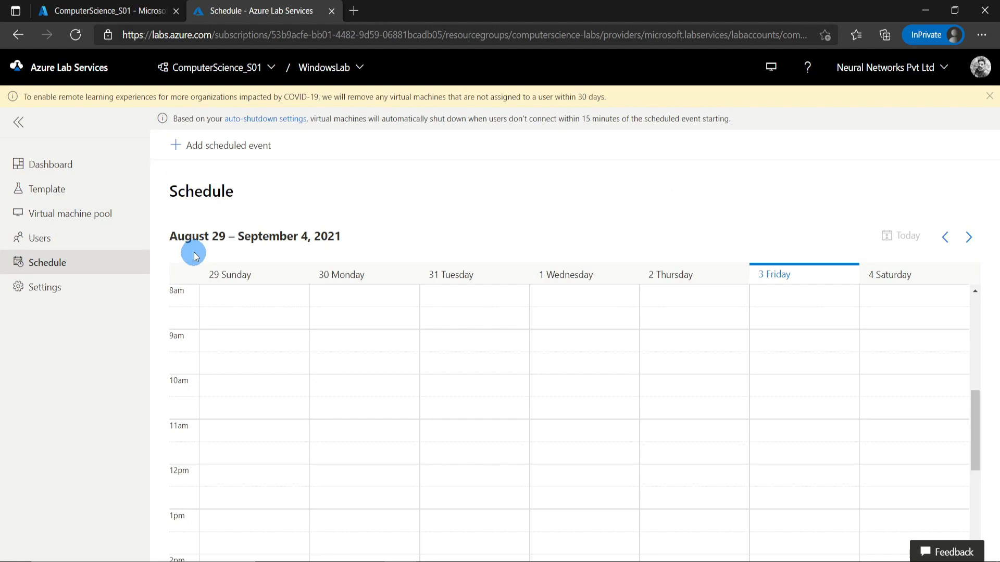
{"action": "mouse_move", "coordinate": [200, 215]}
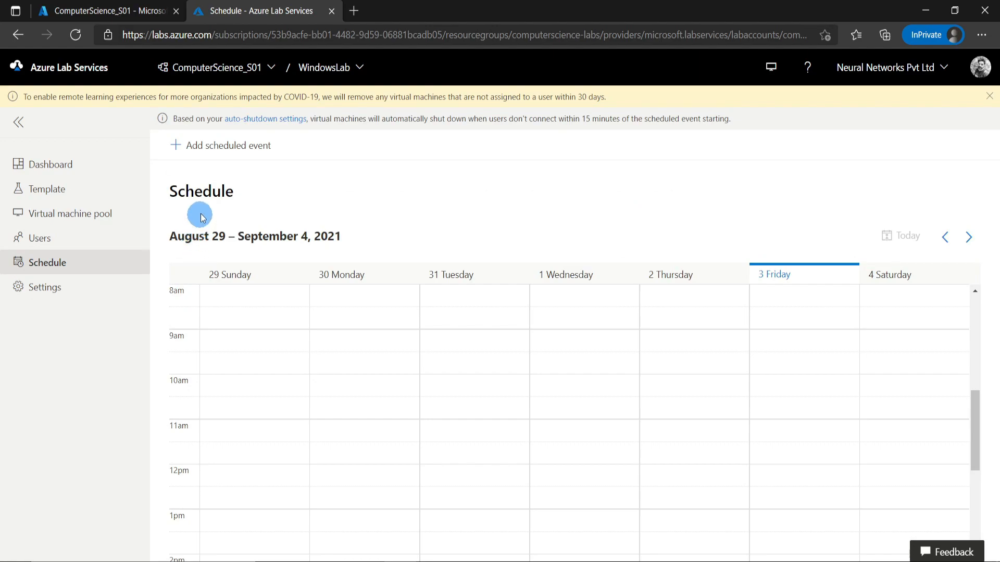
{"action": "mouse_move", "coordinate": [213, 165]}
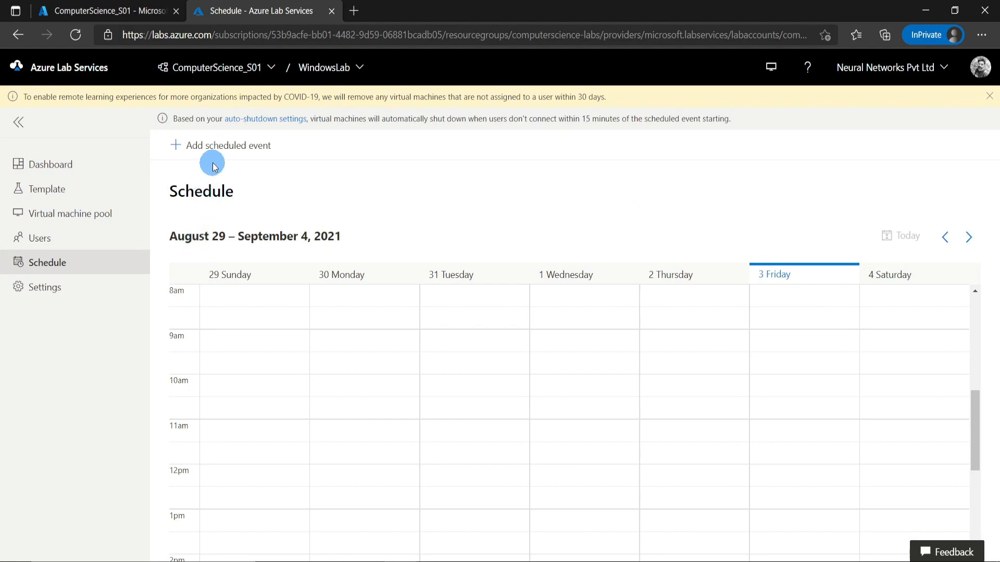
{"action": "mouse_move", "coordinate": [214, 153]}
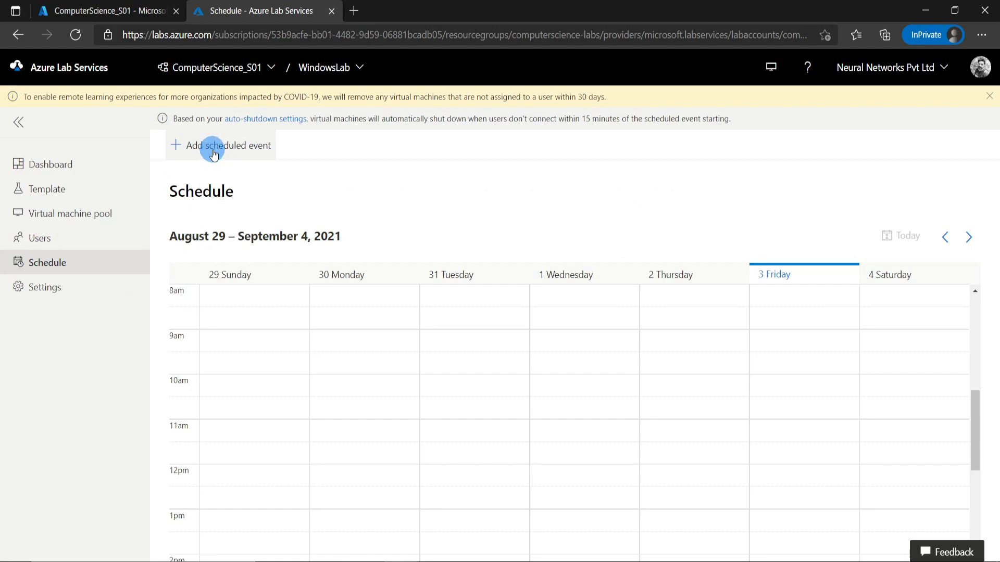
{"action": "left_click", "coordinate": [220, 145]}
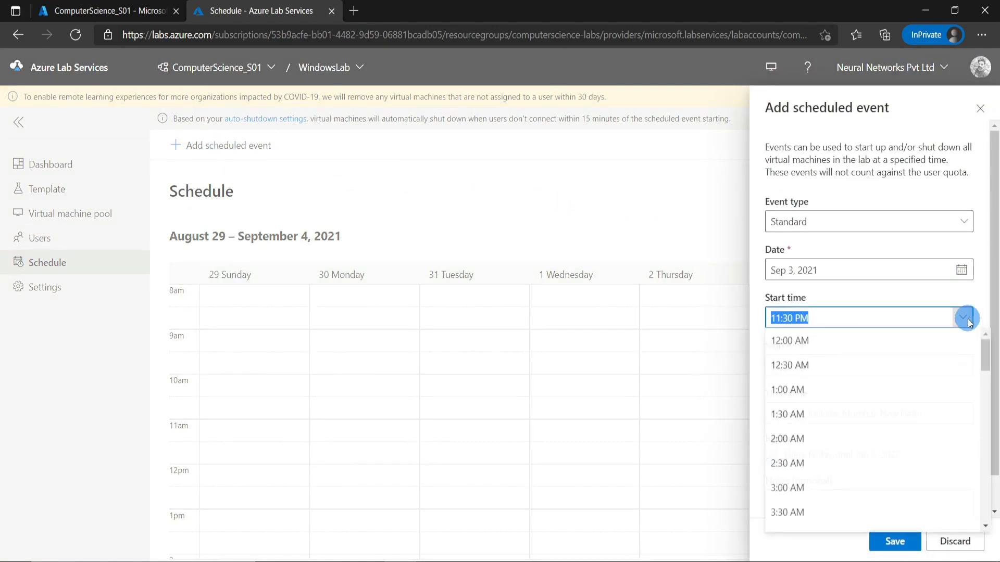
{"action": "scroll", "scroll_direction": "down", "scroll_amount": 3}
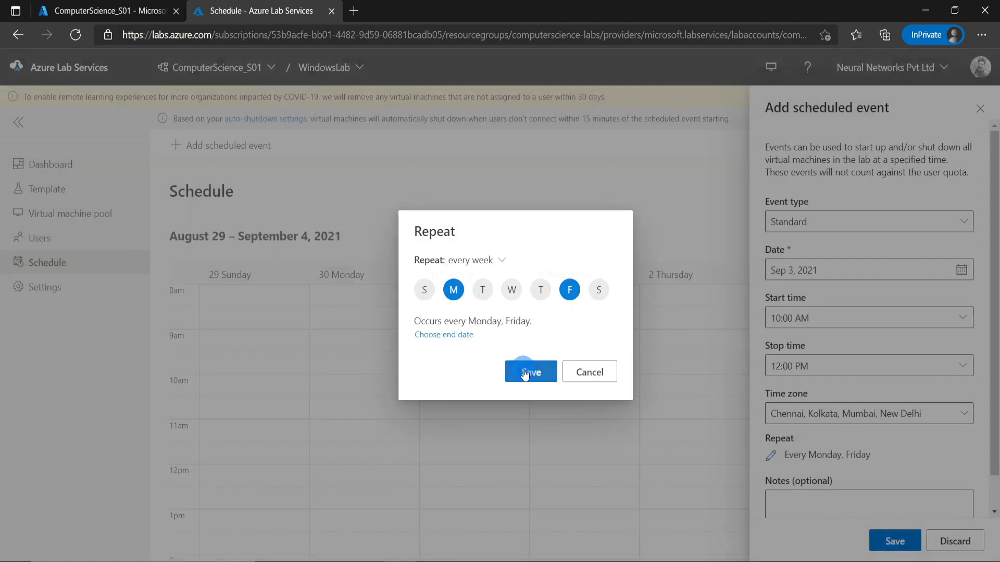
{"action": "left_click", "coordinate": [531, 372]}
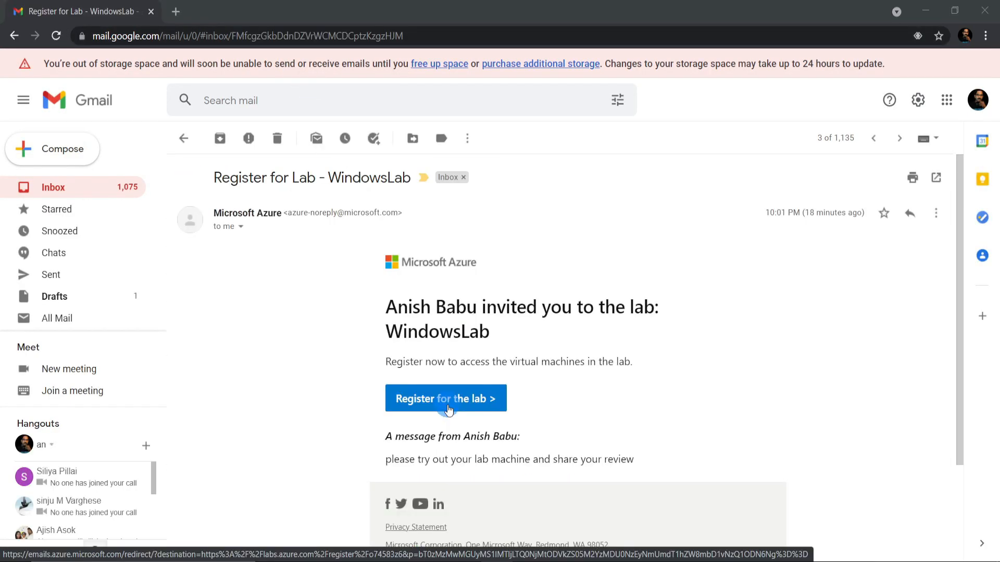
Step: Register for WindowsLab from the Gmail invitation and sign in with the student's email and password
{"action": "left_click", "coordinate": [445, 398]}
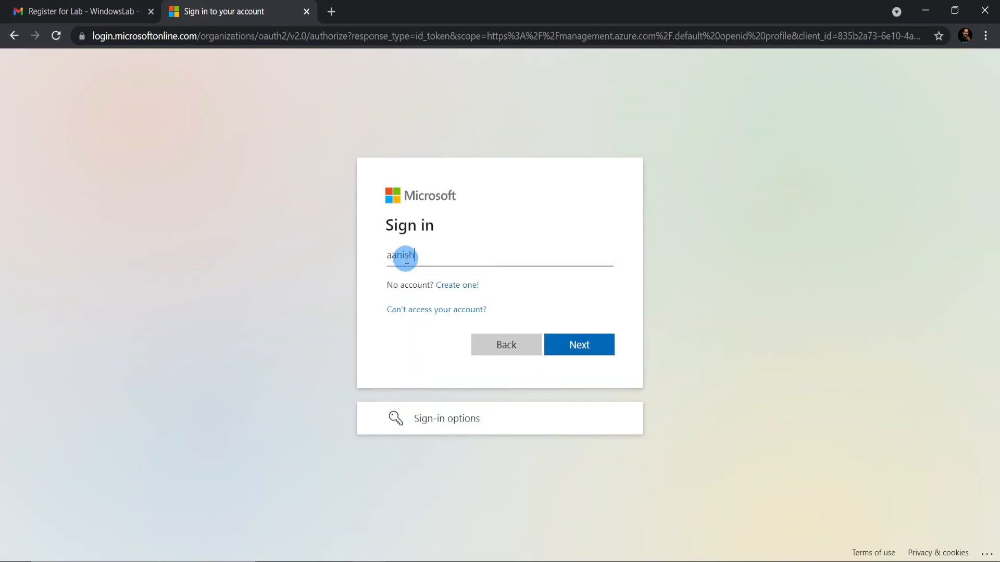
{"action": "left_click", "coordinate": [577, 344]}
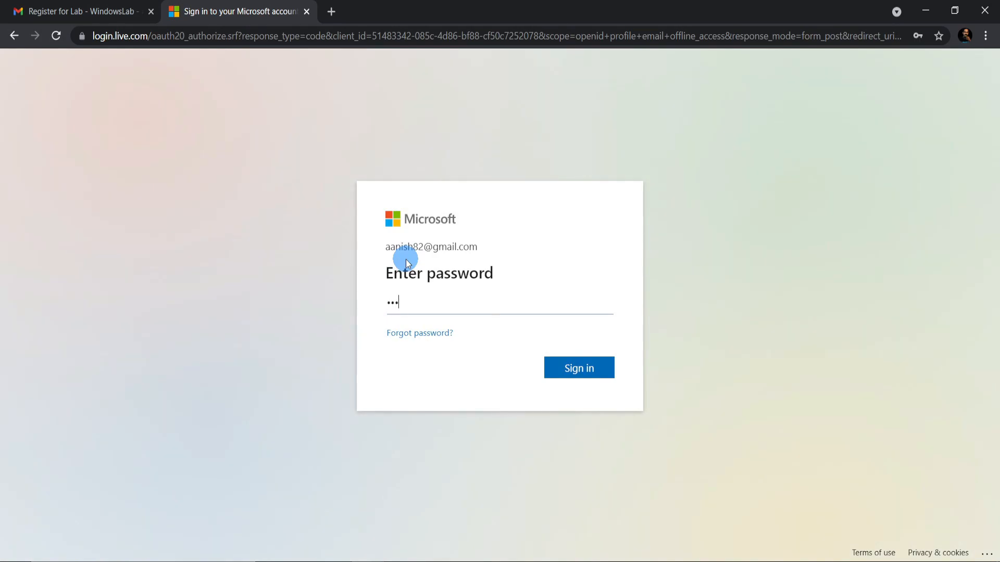
{"action": "left_click", "coordinate": [577, 368]}
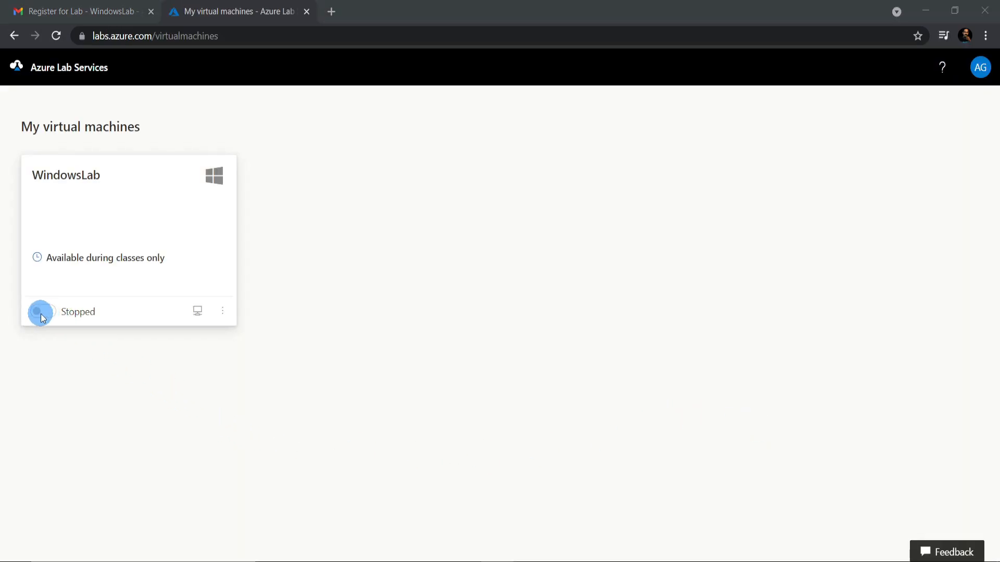
Step: Start the WindowsLab VM and connect by remote desktop with the labuser password
{"action": "left_click", "coordinate": [40, 311]}
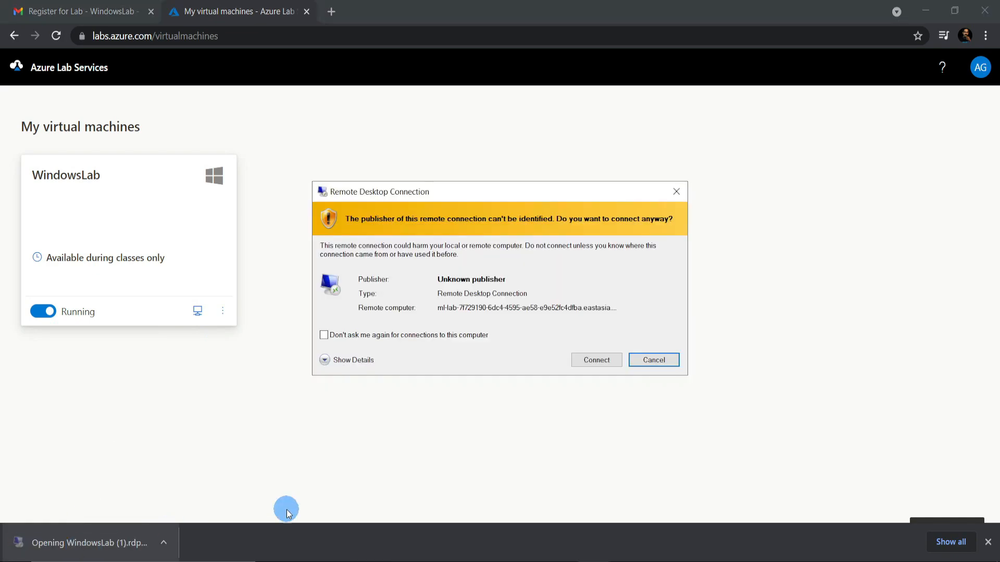
{"action": "left_click", "coordinate": [595, 360]}
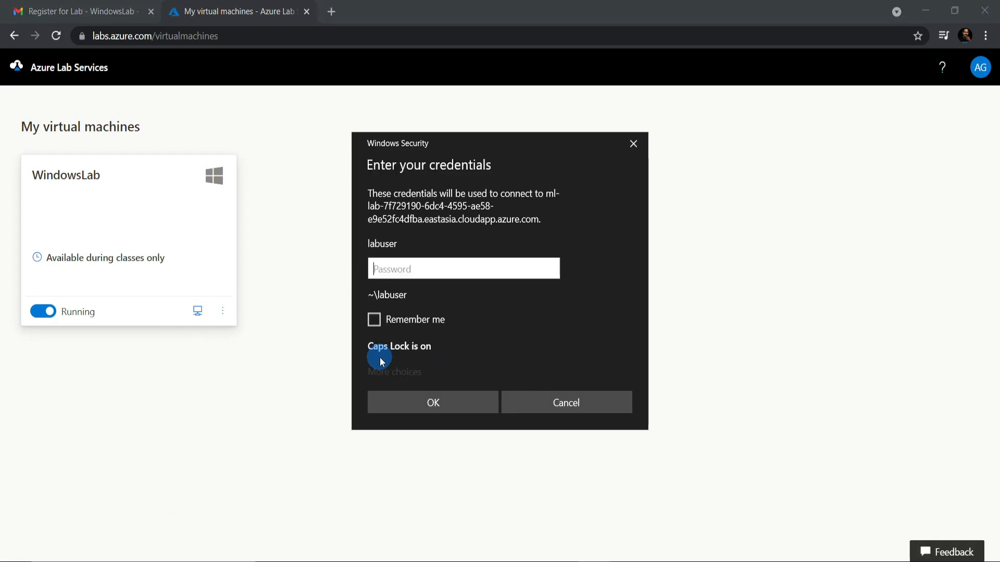
{"action": "type", "text": "password"}
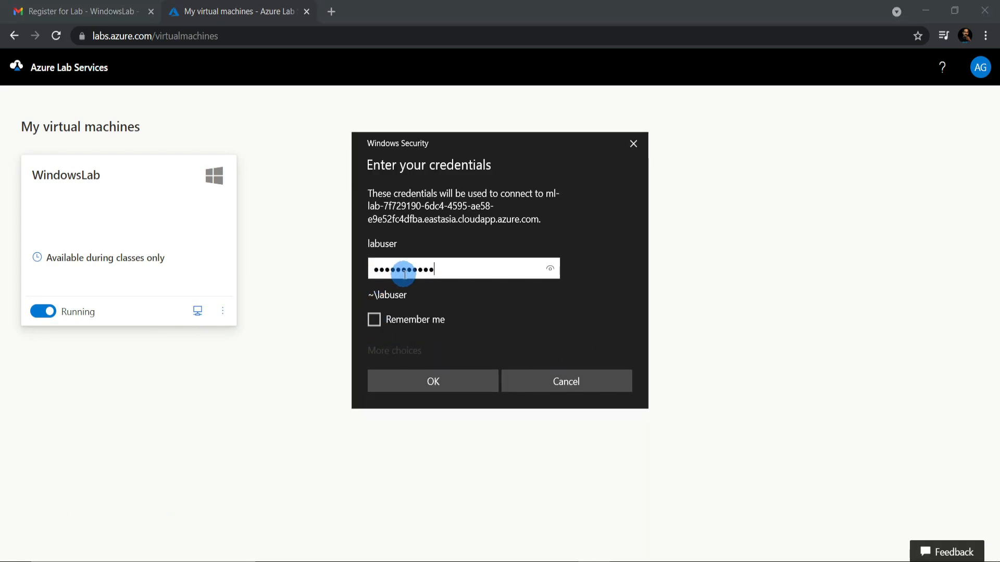
{"action": "left_click", "coordinate": [433, 380]}
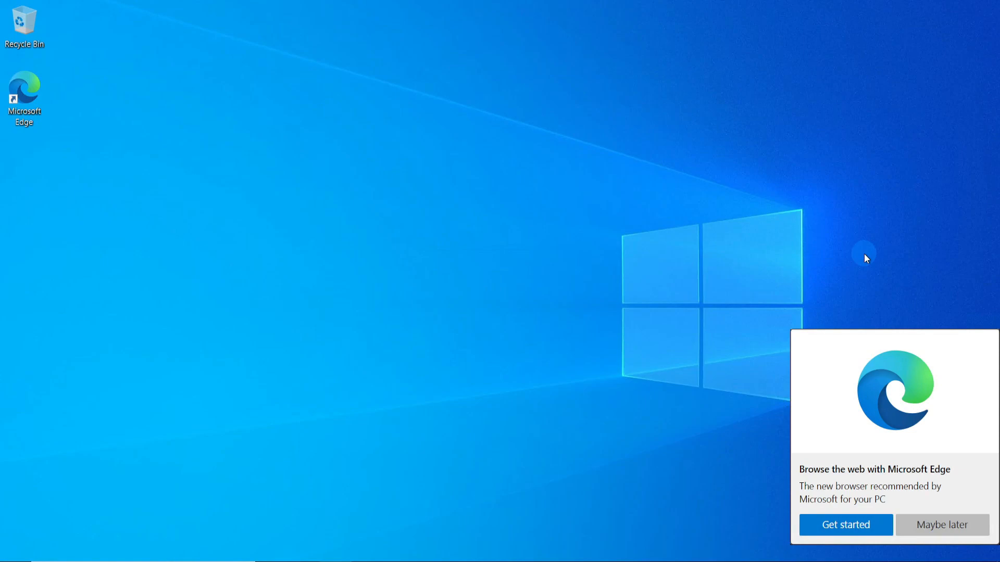
{"action": "mouse_move", "coordinate": [844, 215]}
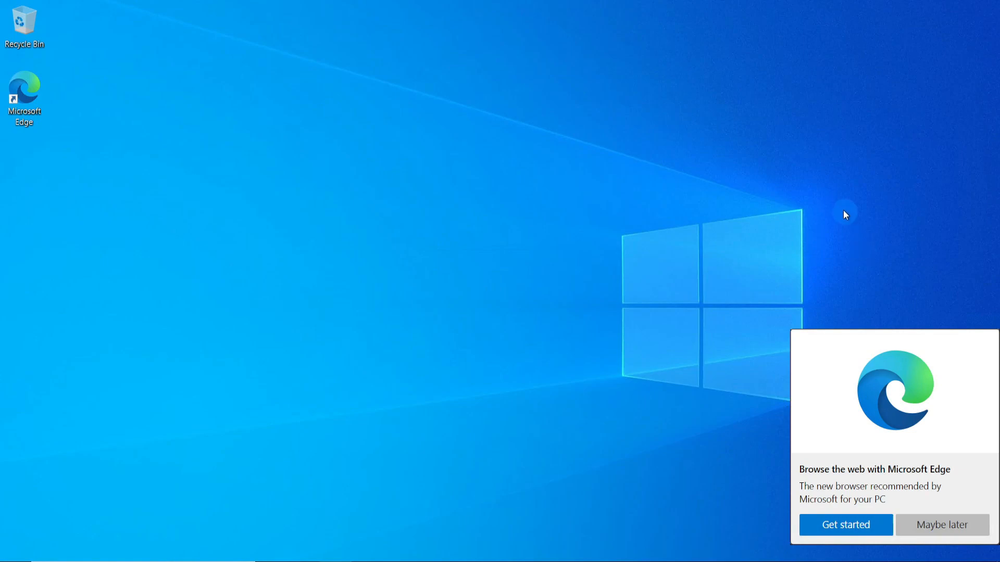